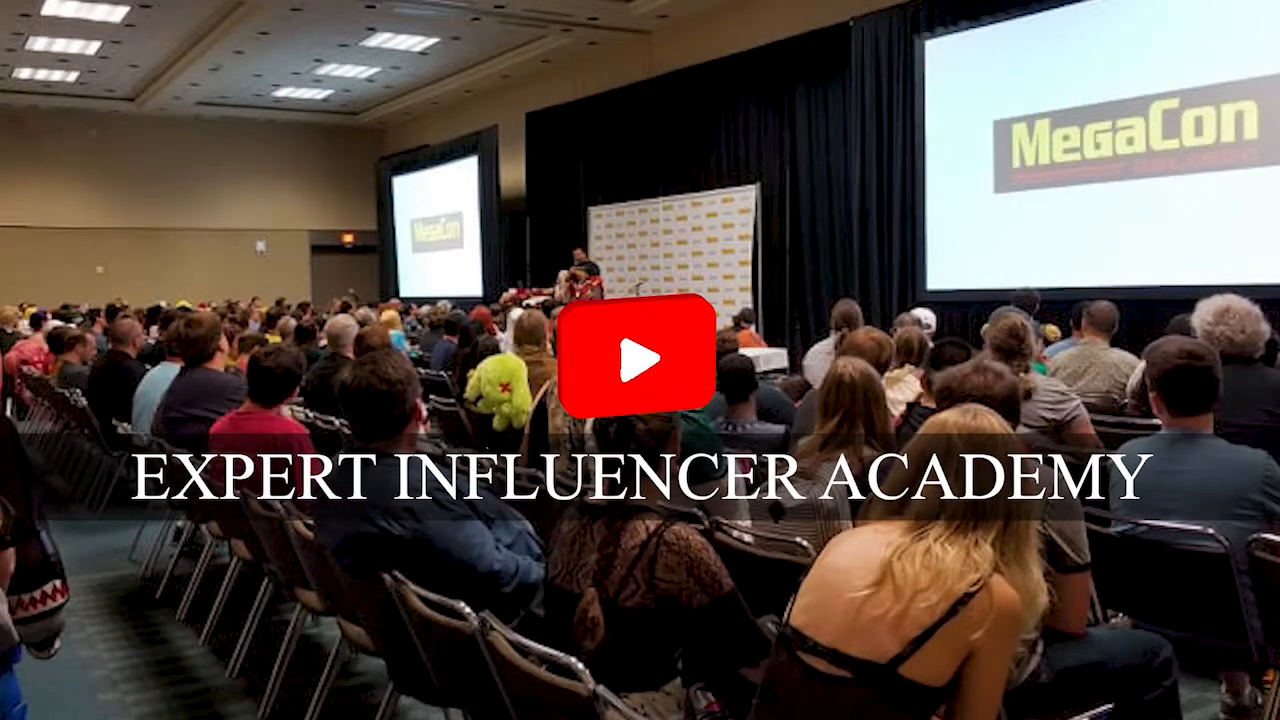
Step: Start the 'Generate Keywords for SEO & PPC' combiner and clear the sample words from all four columns
click(640, 364)
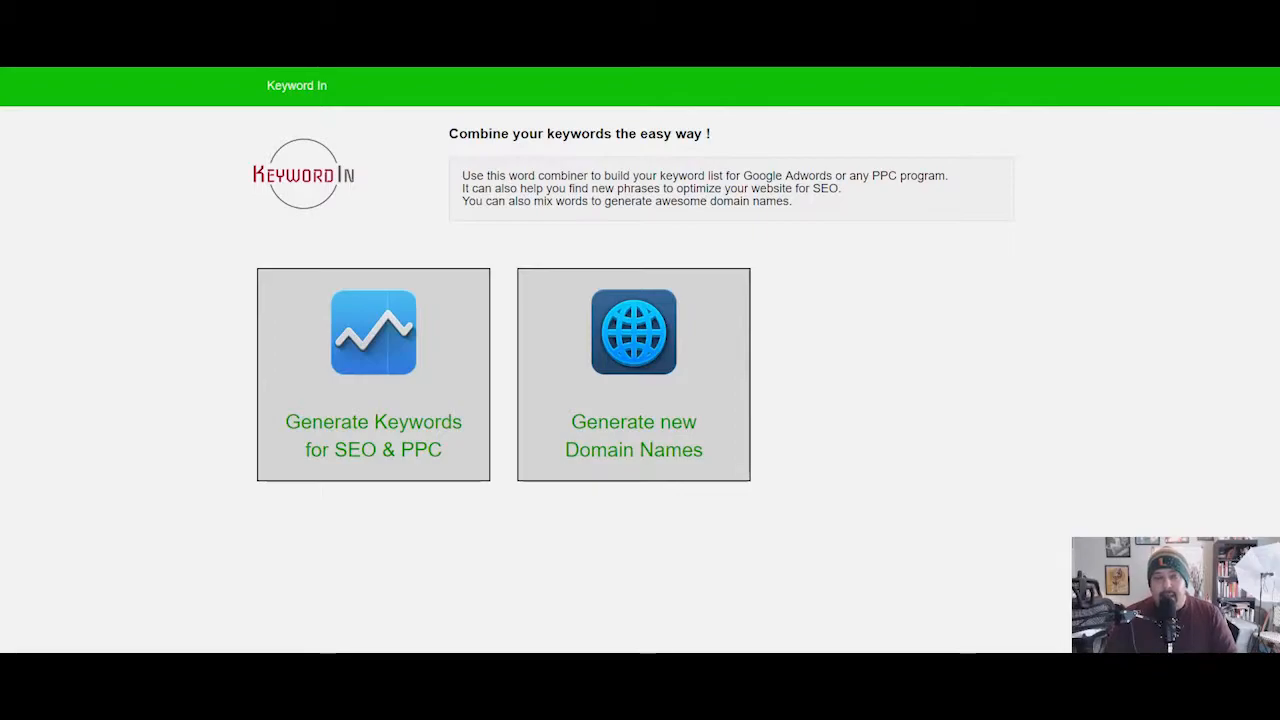
mouse_move(1080, 404)
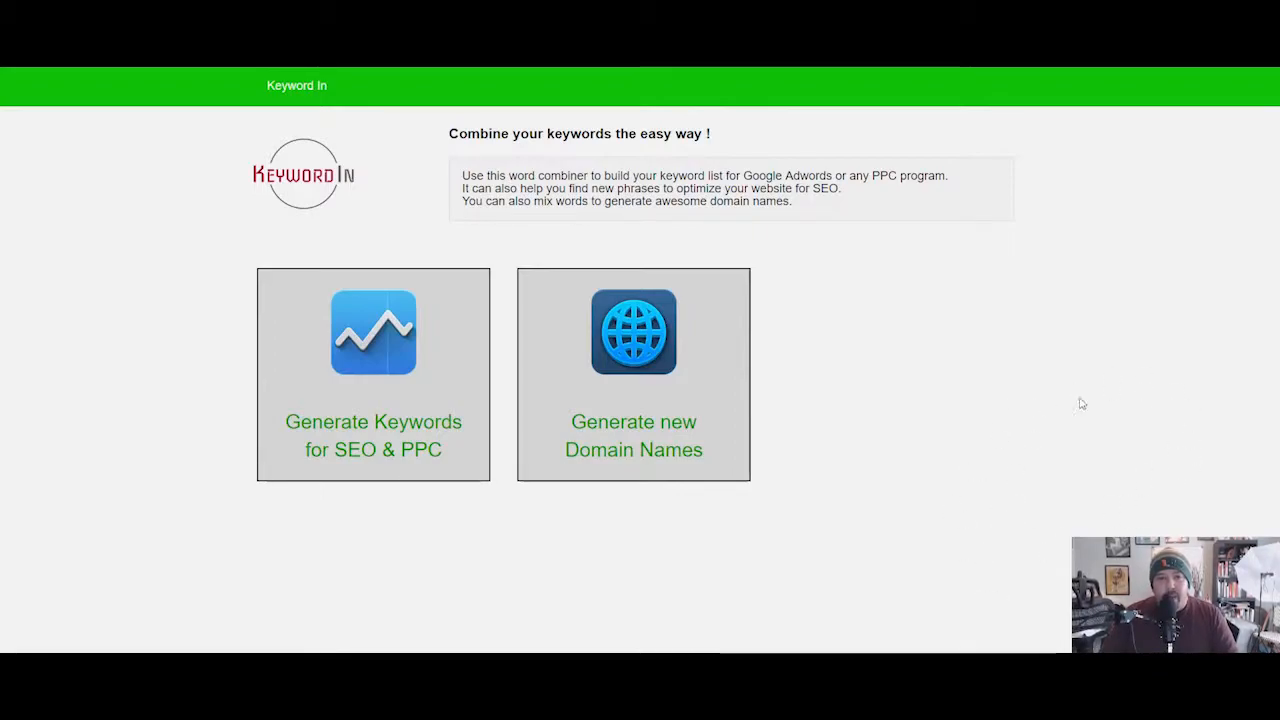
mouse_move(952, 504)
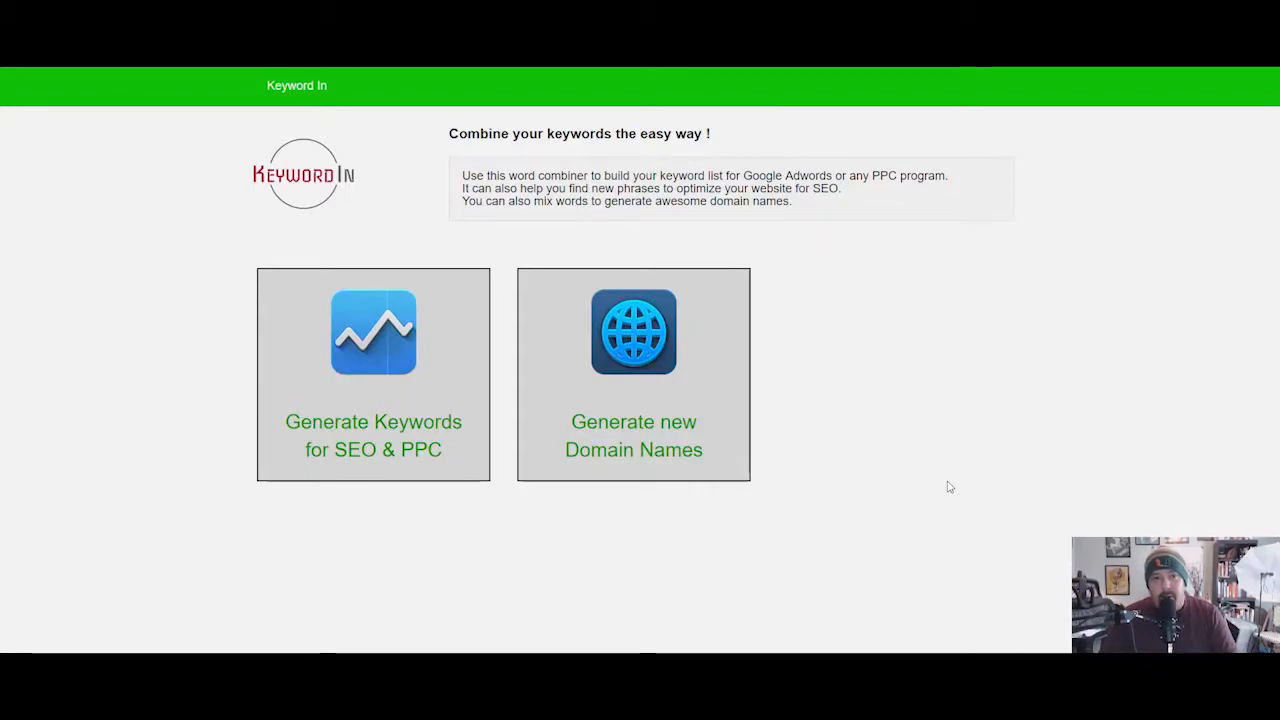
mouse_move(940, 532)
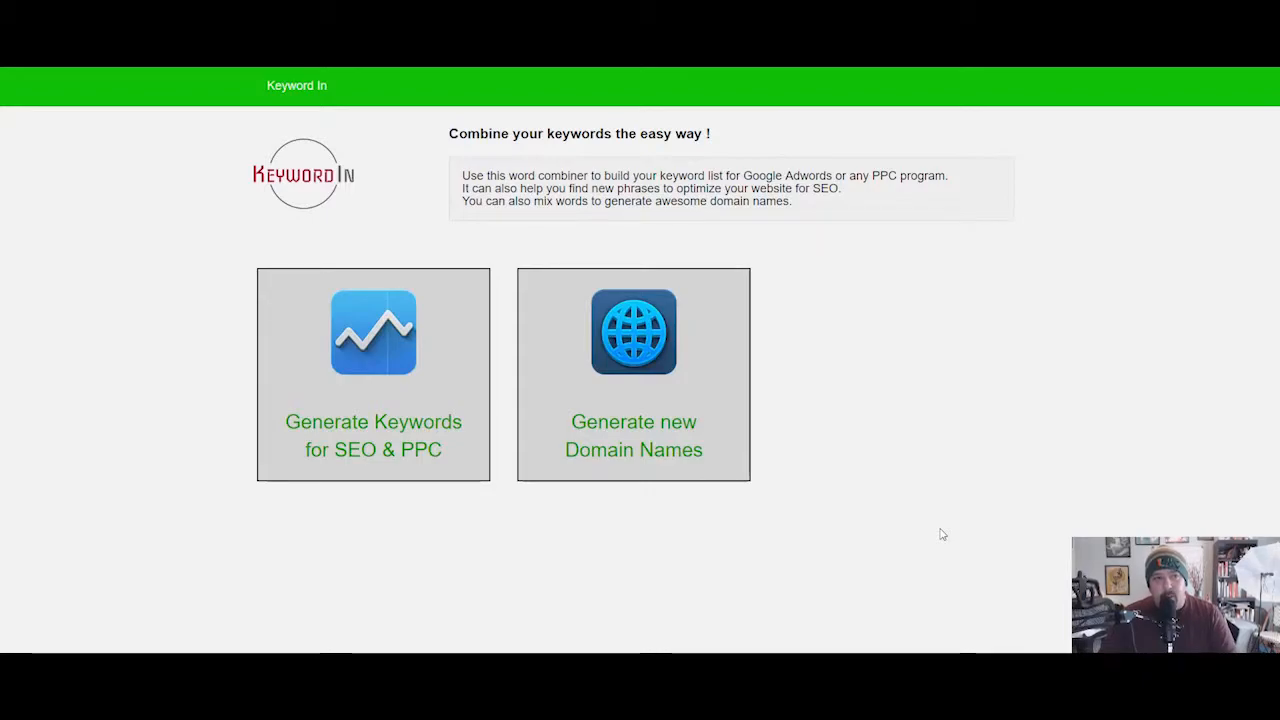
mouse_move(344, 464)
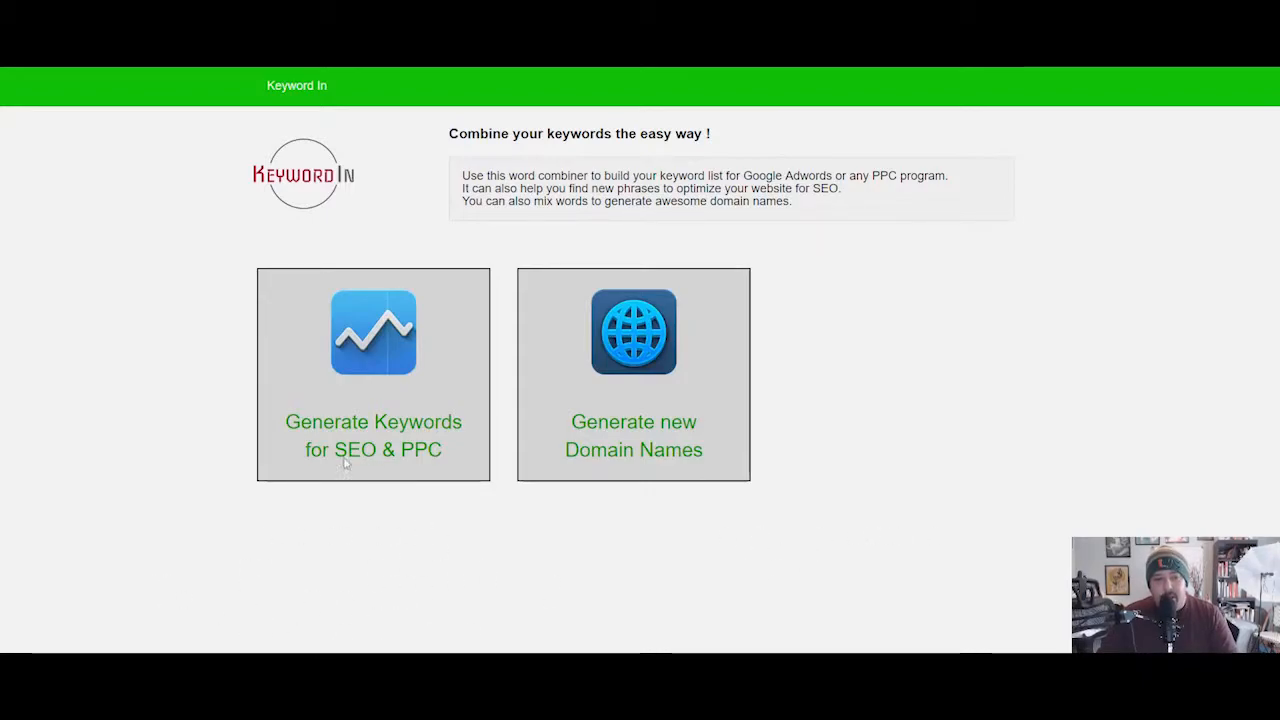
mouse_move(372, 436)
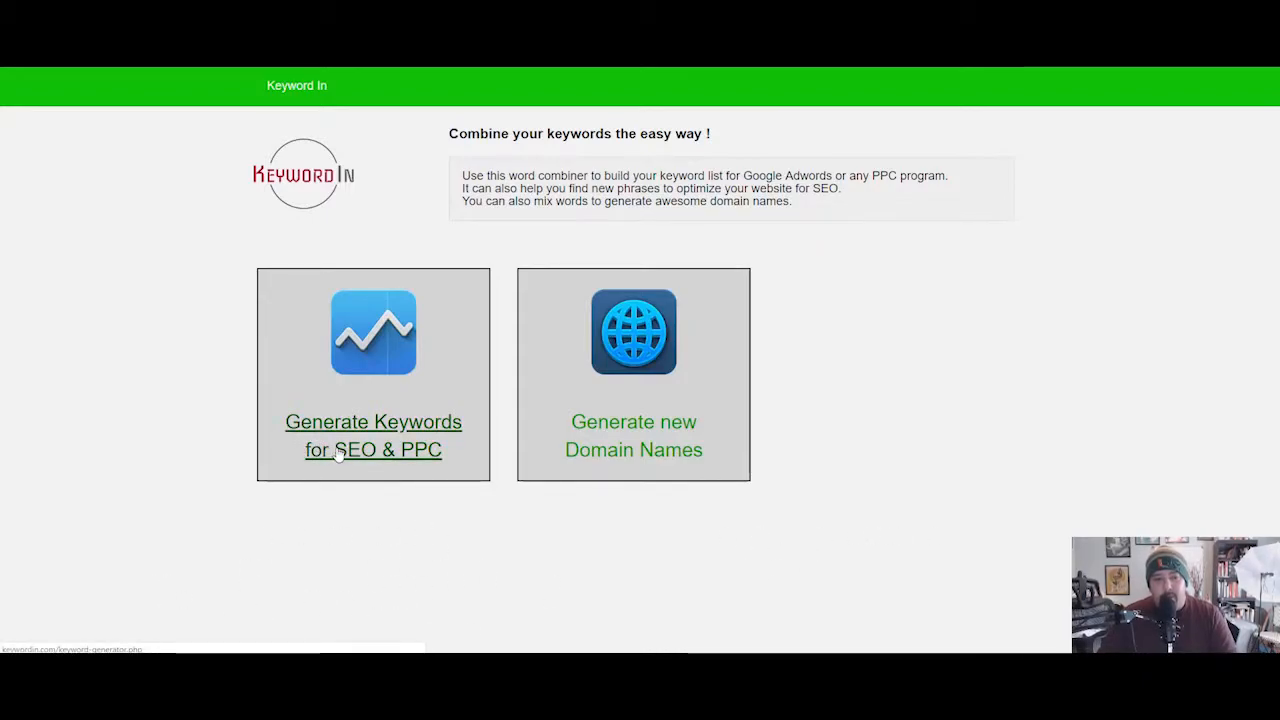
click(372, 436)
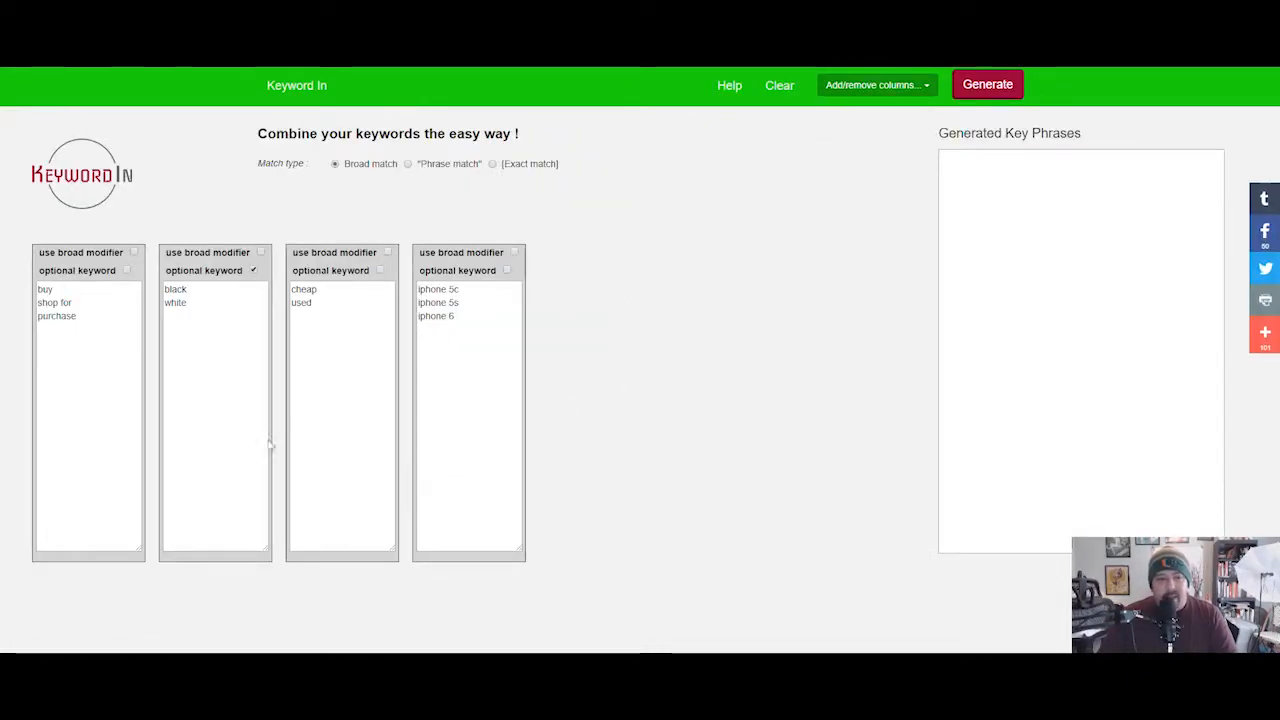
mouse_move(728, 84)
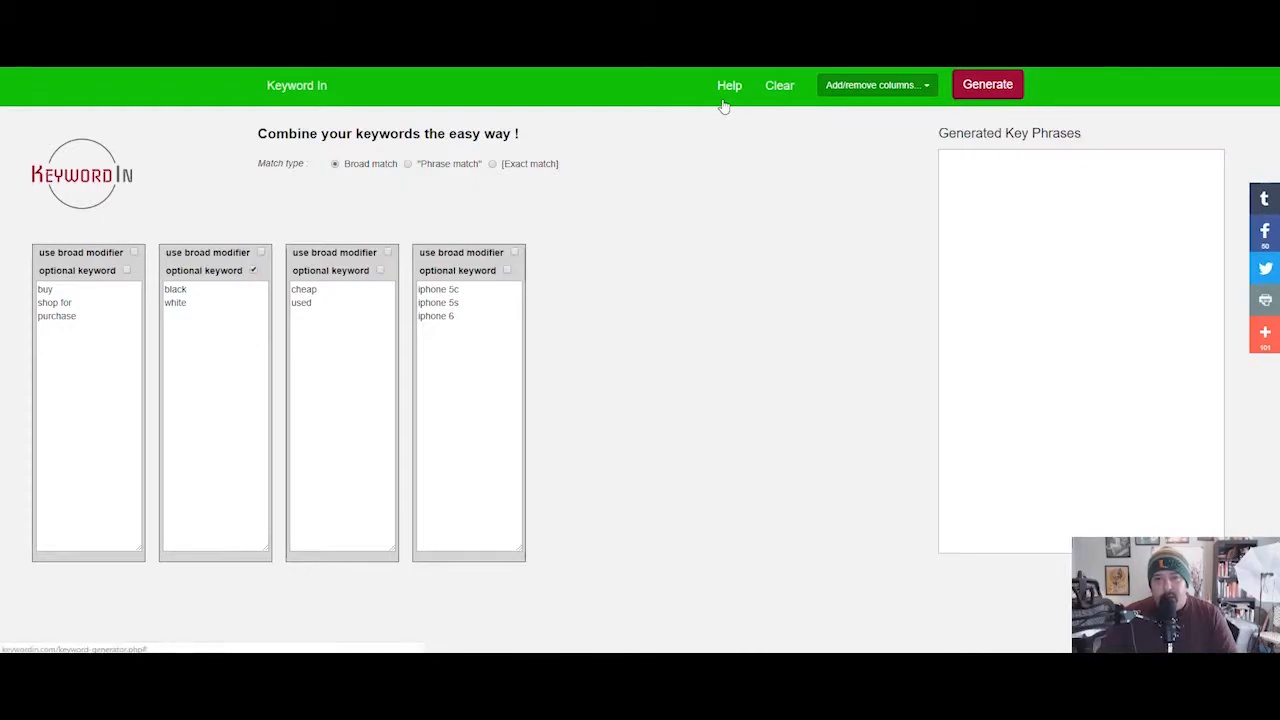
click(780, 84)
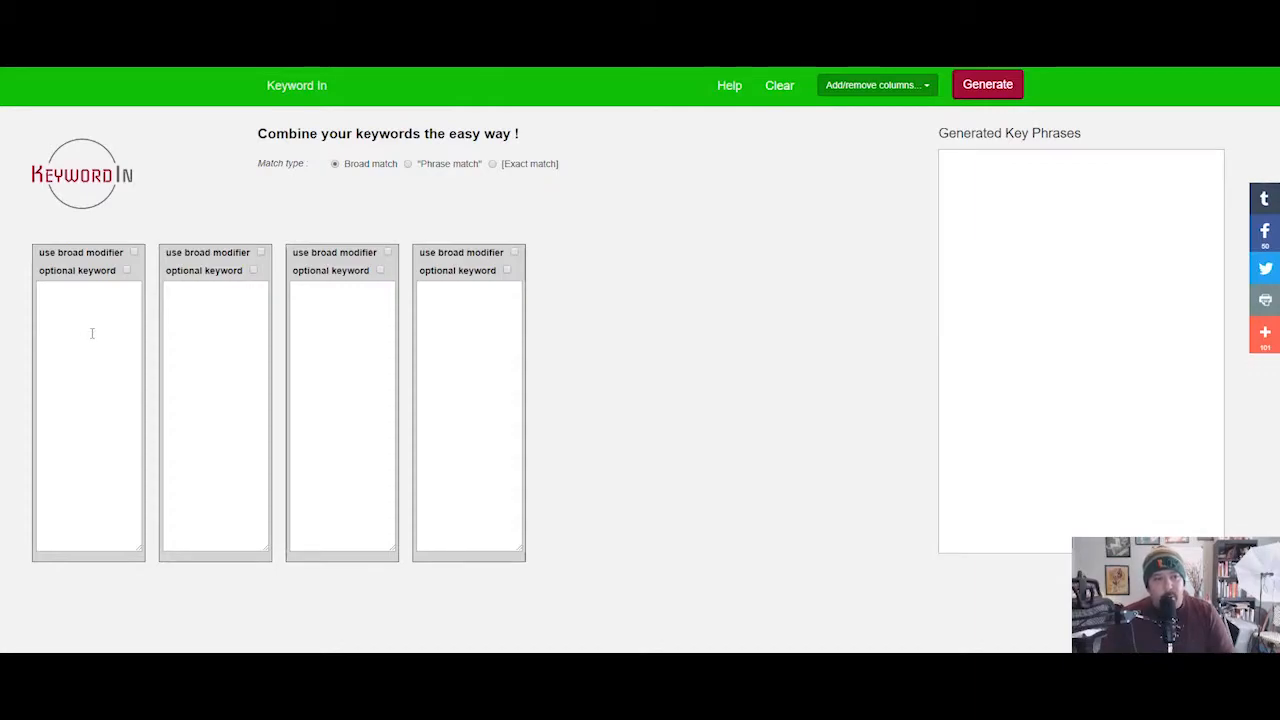
mouse_move(114, 352)
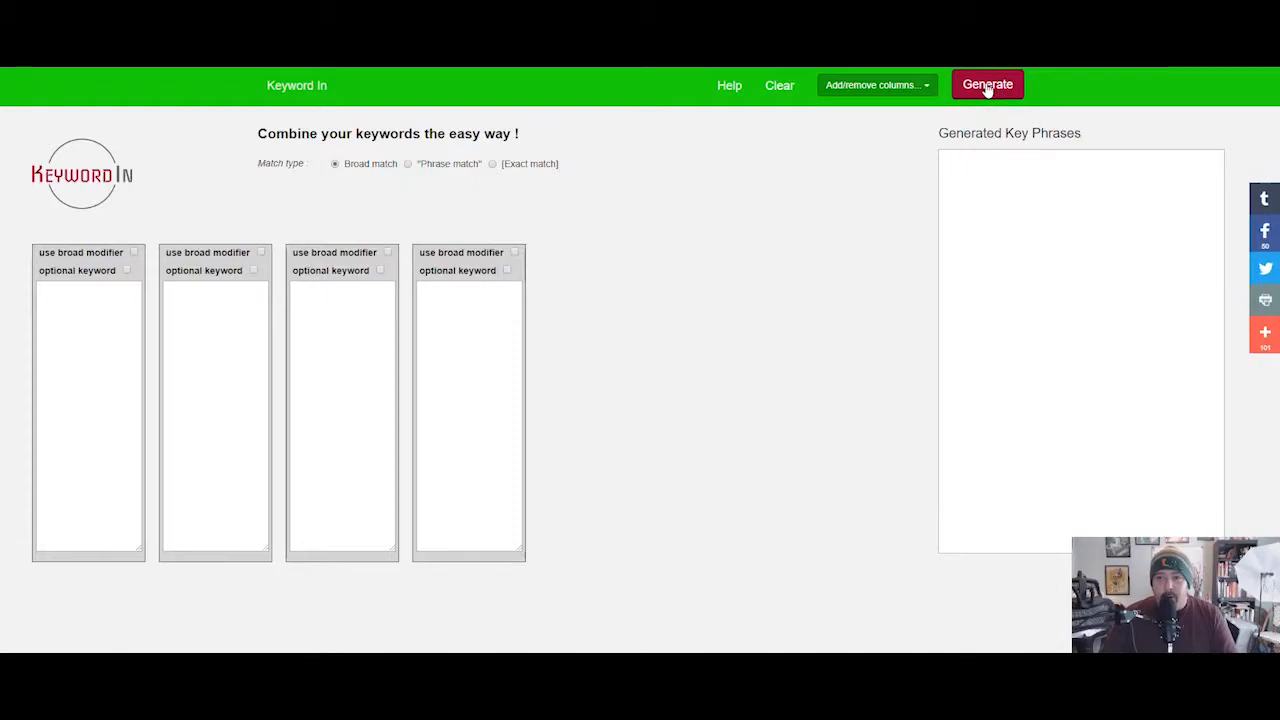
mouse_move(1010, 266)
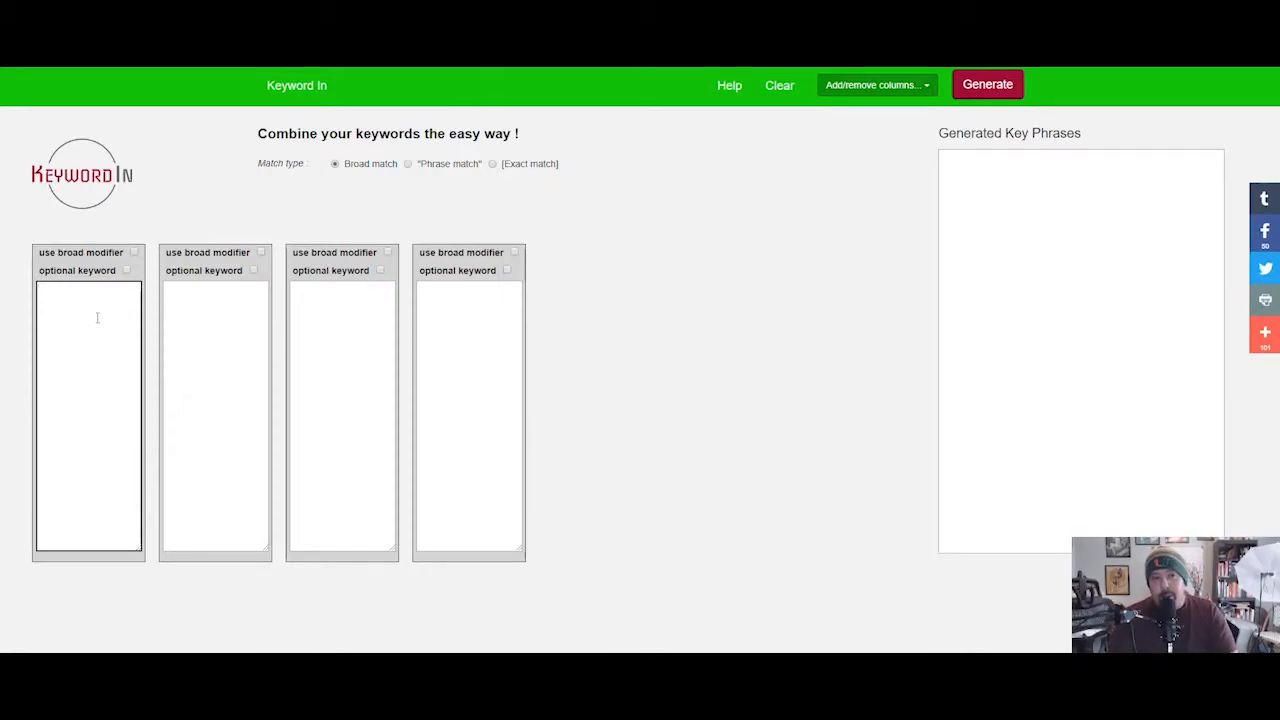
mouse_move(604, 360)
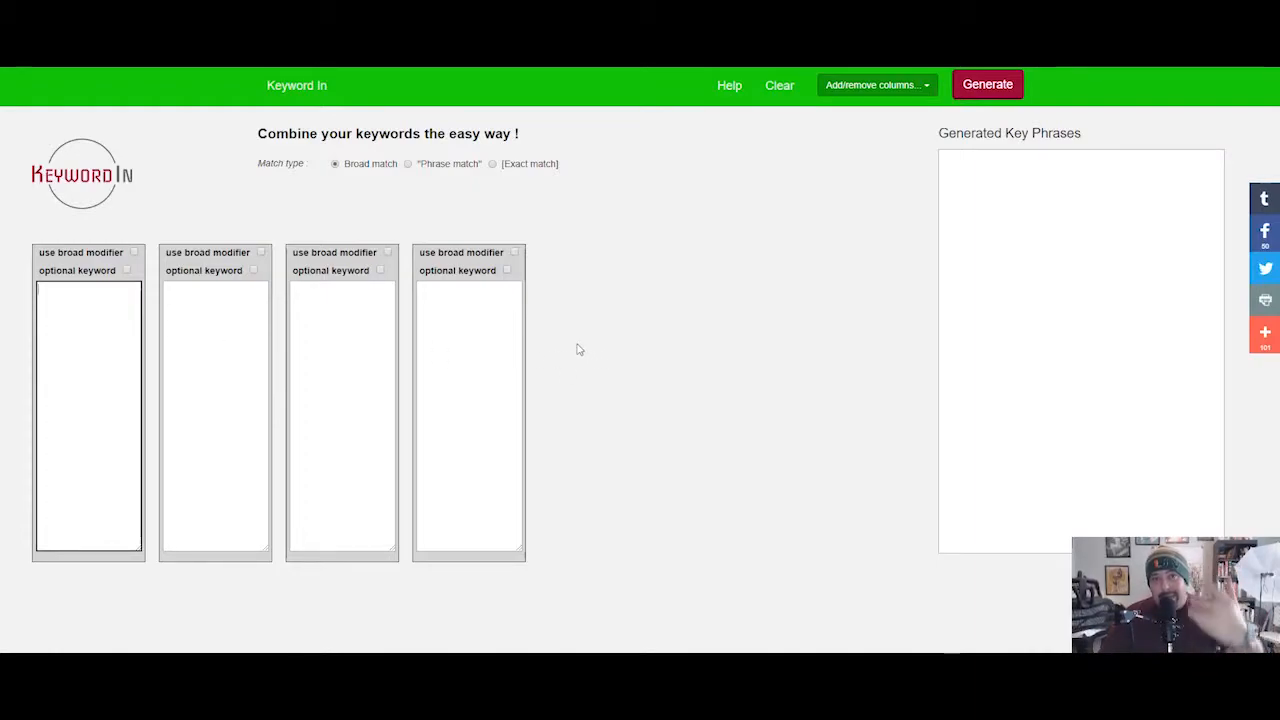
Step: Fill the columns with modifiers easy, best, southern, then fried chicken, then recipe (correcting 'recepie')
click(88, 330)
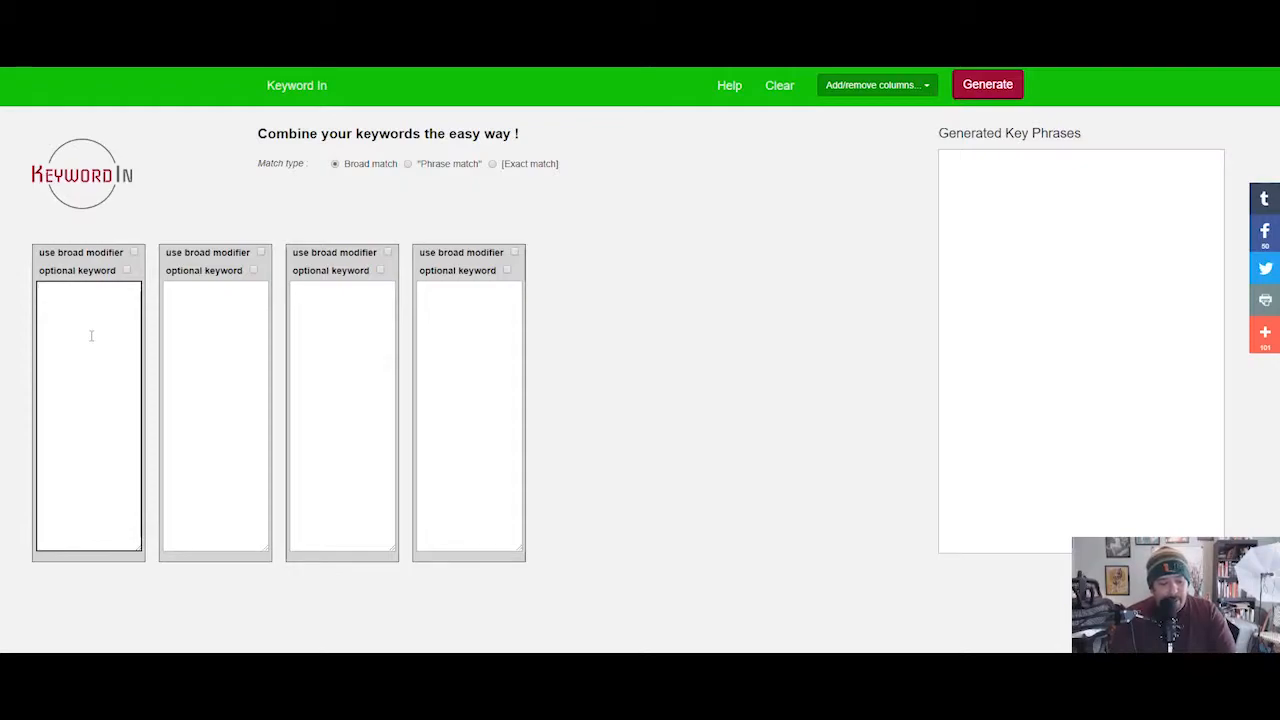
text(easy)
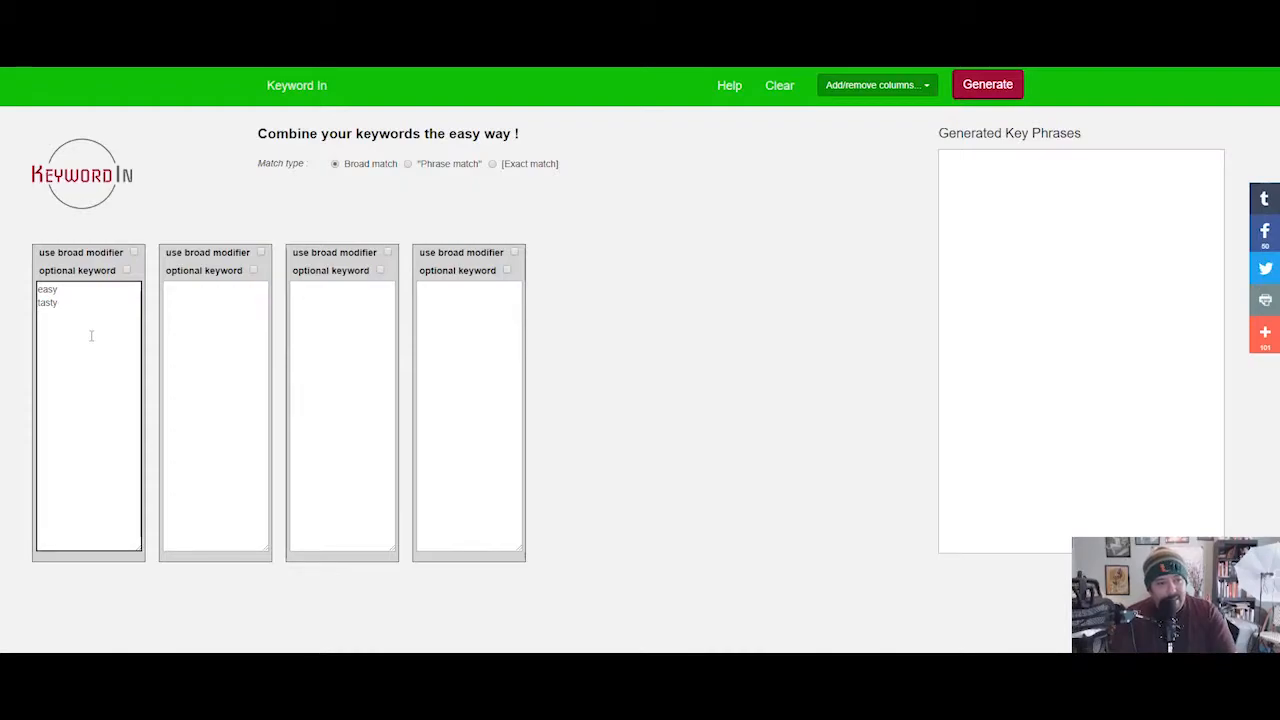
text(best)
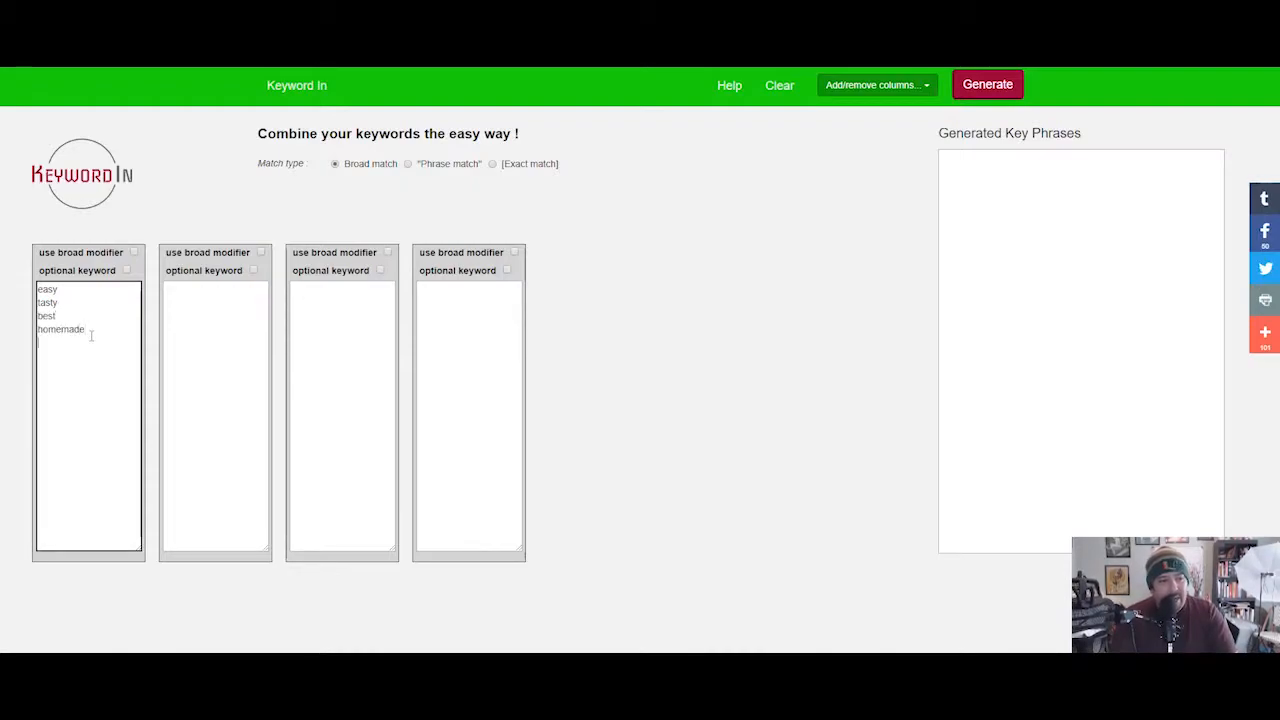
text(southern)
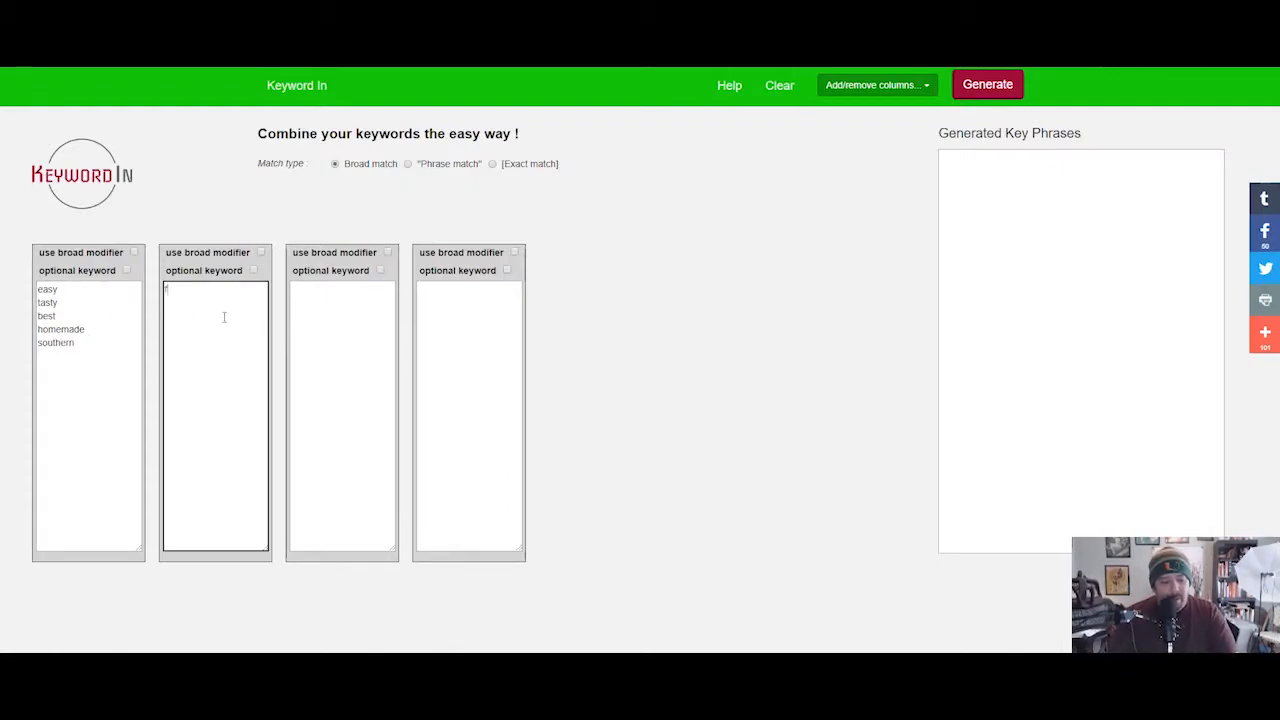
text(fried chicken)
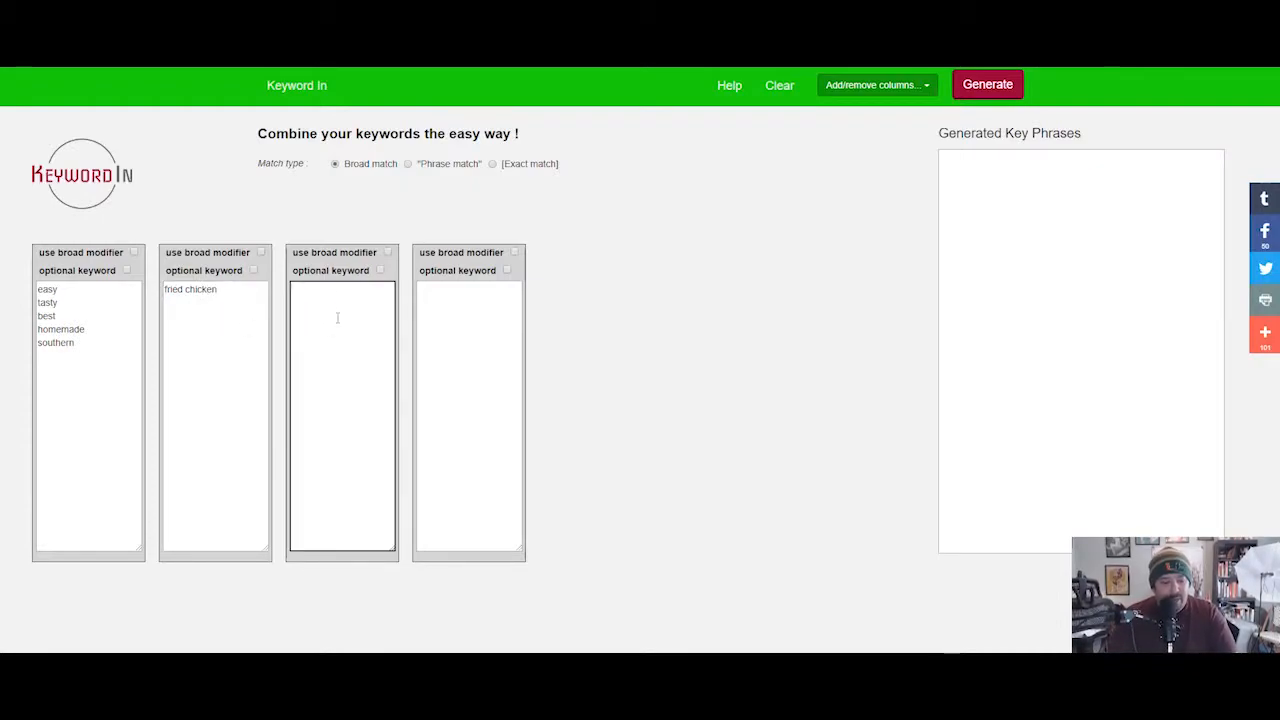
text(recepie)
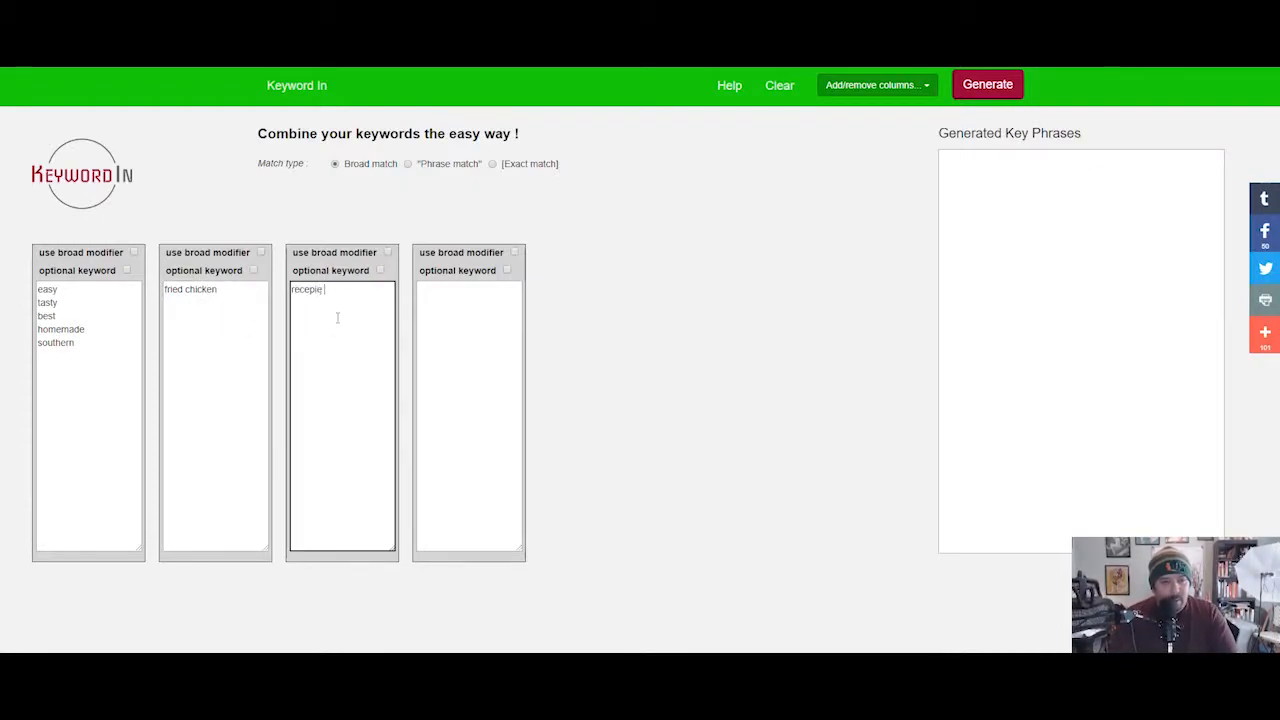
text(recipe)
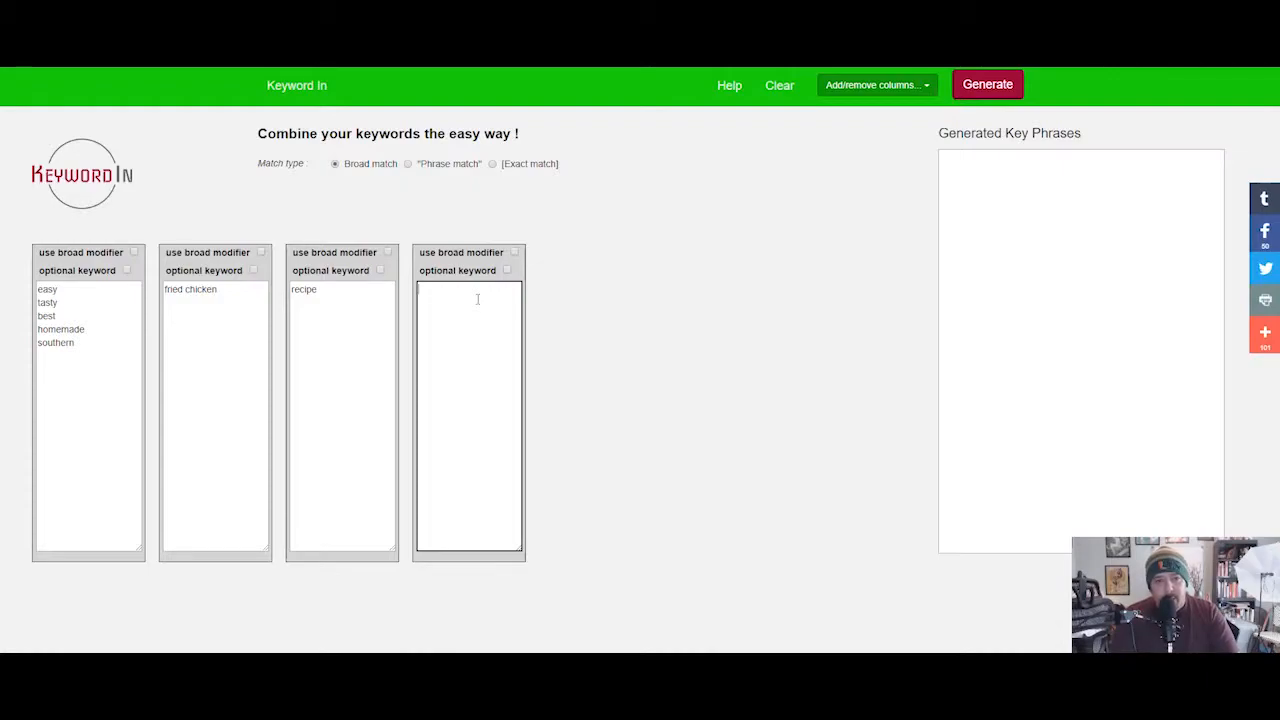
Step: Add for family and kids to the fourth column, and meals, dinners, lunches under recipe
text(for family)
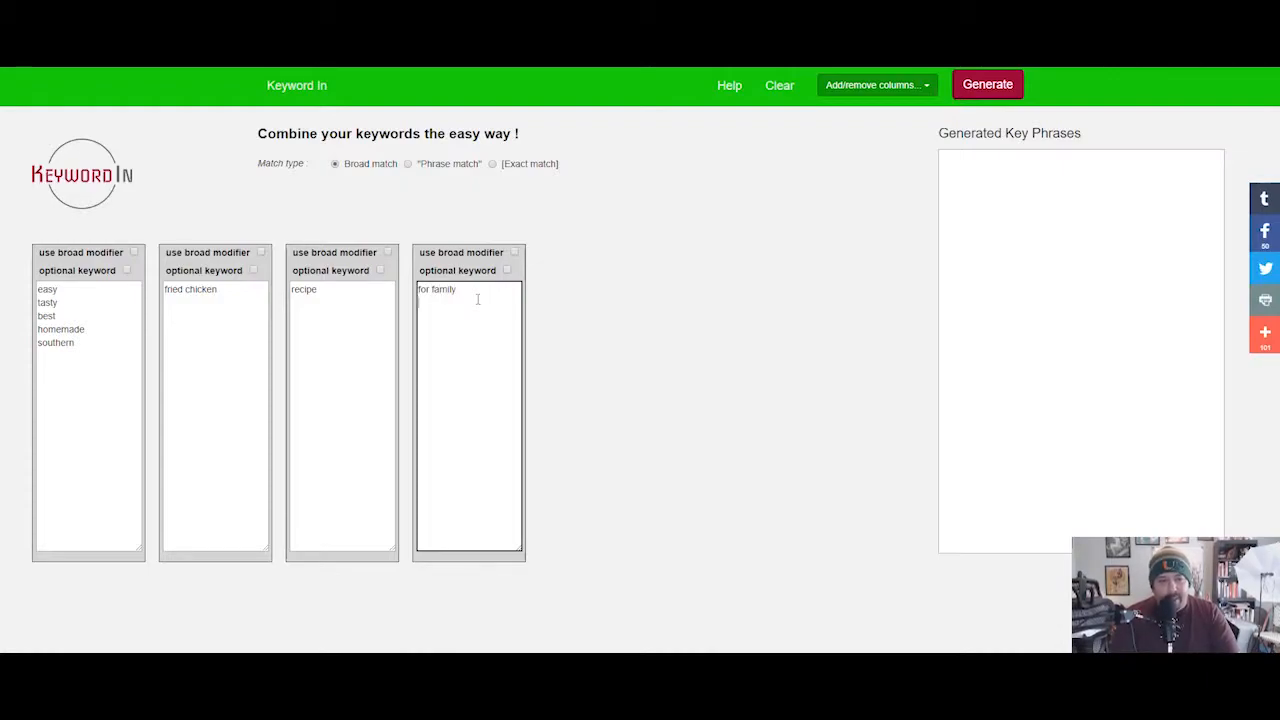
text(kids)
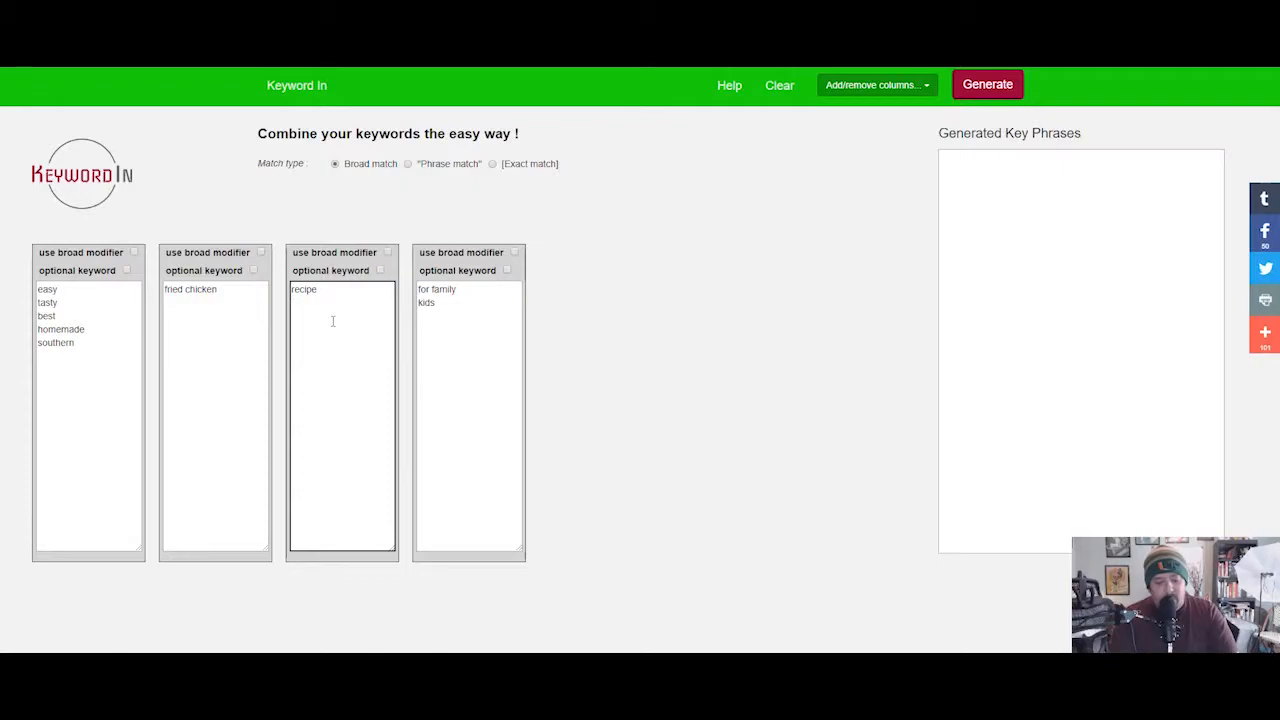
text(meals)
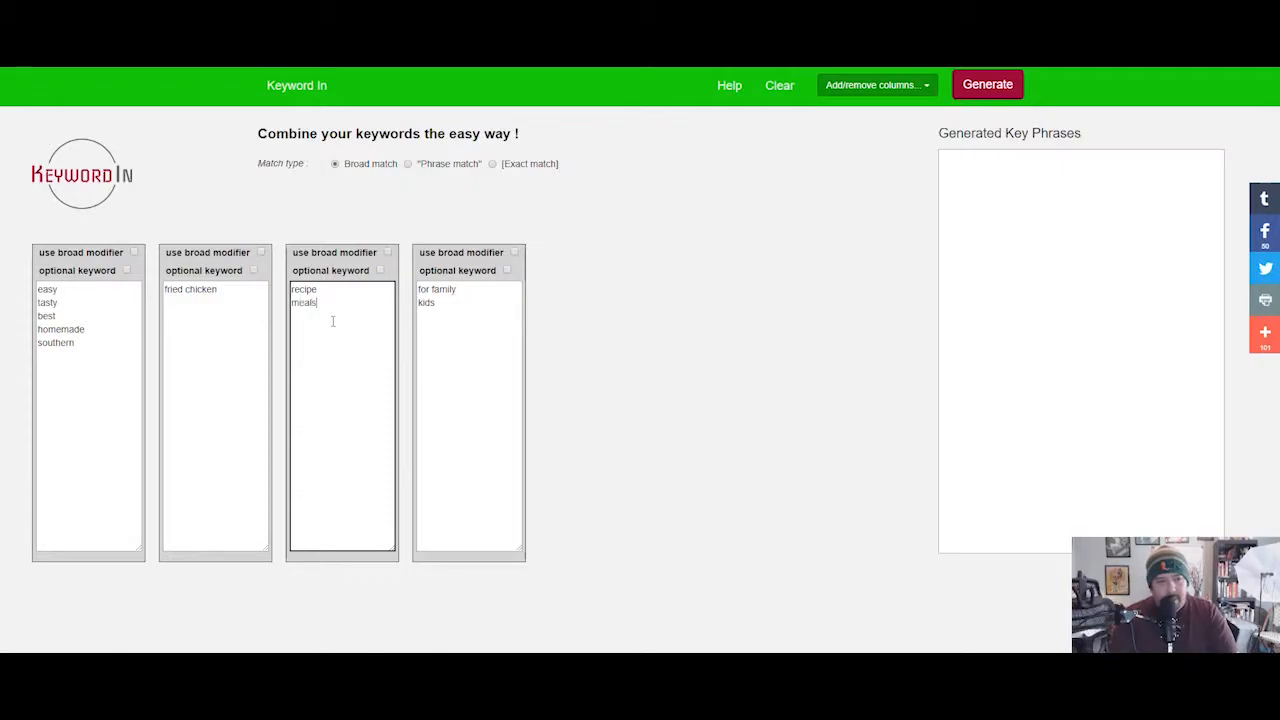
text(dinners)
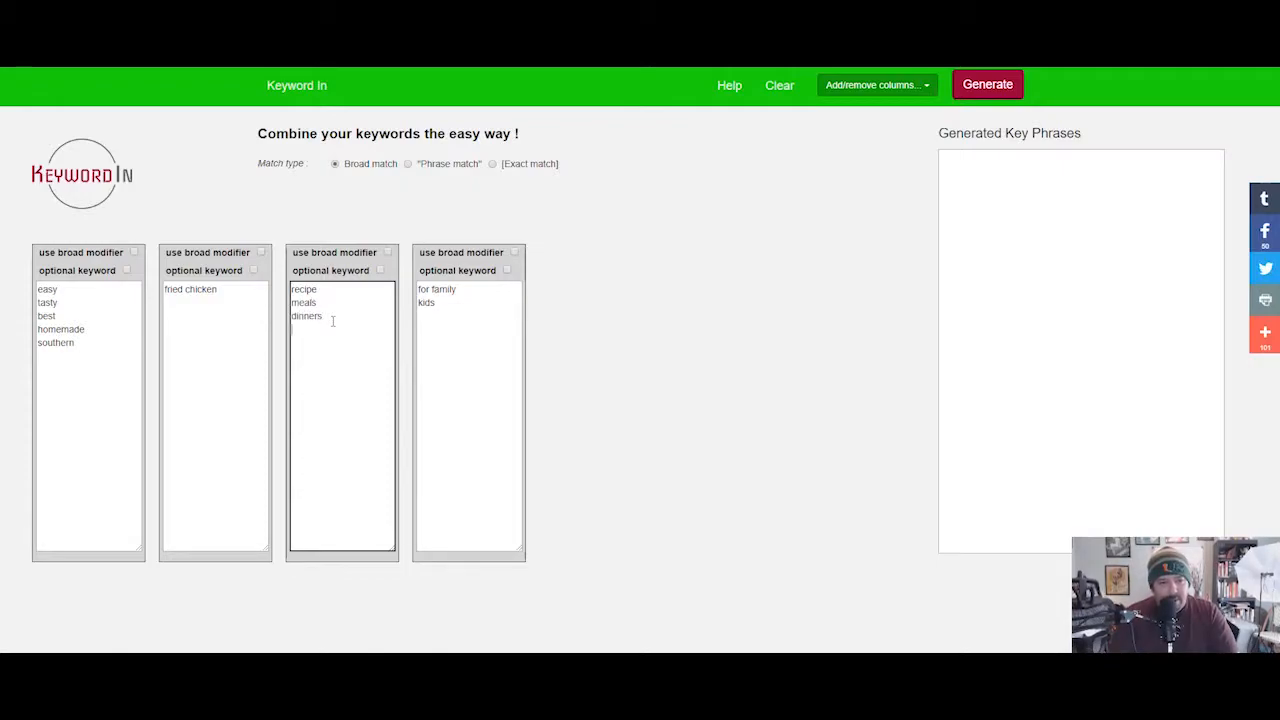
text(lunches)
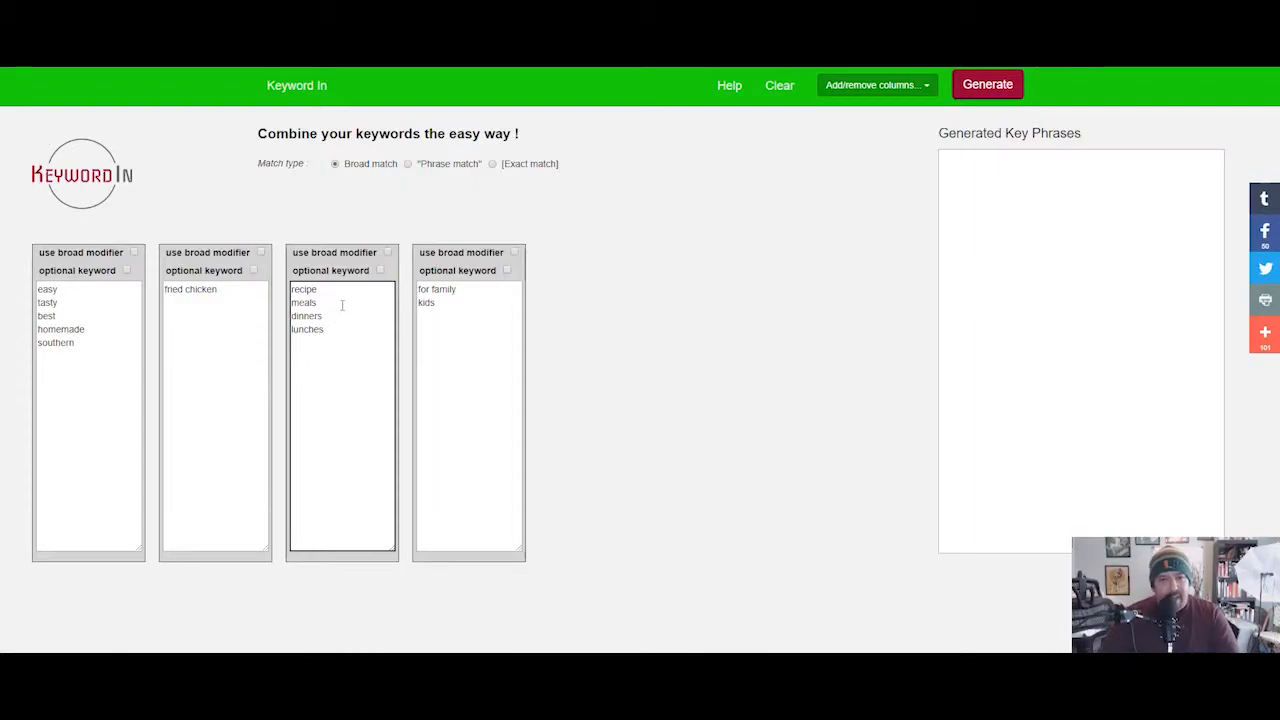
Step: Generate the combined key phrases such as 'easy fried chicken recipe for family' and scroll through them
click(988, 84)
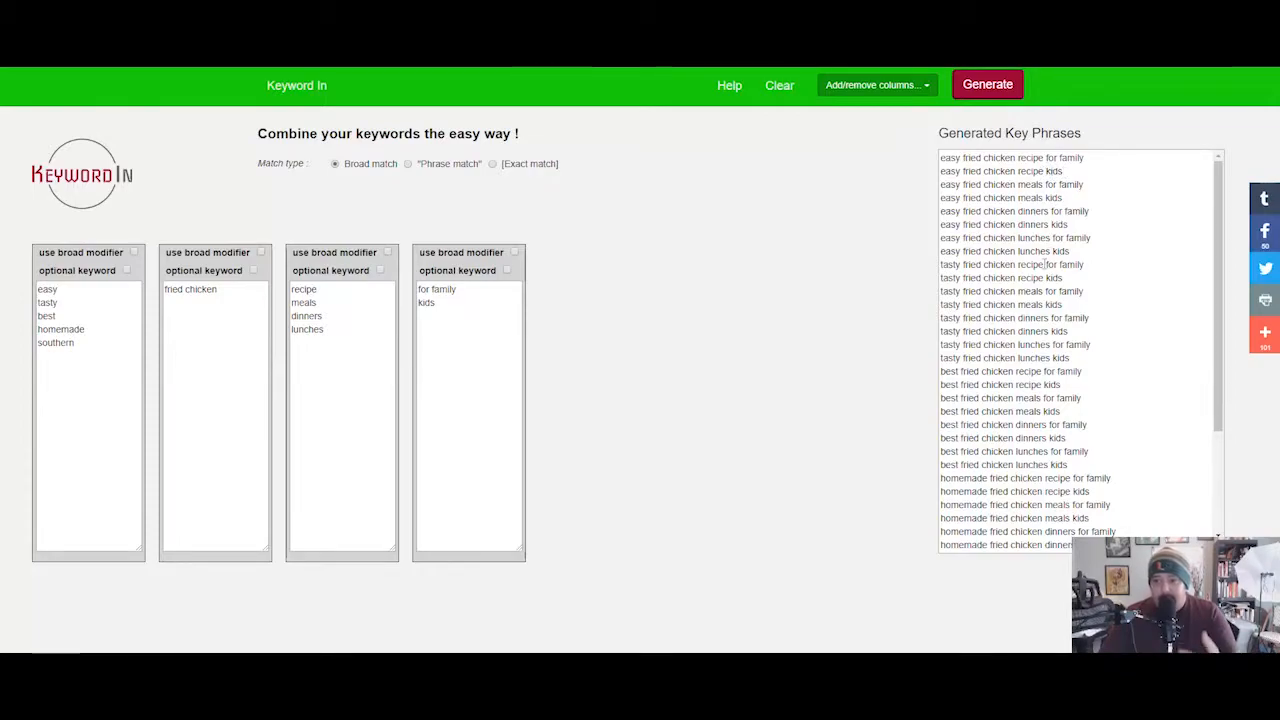
scroll(down, 3)
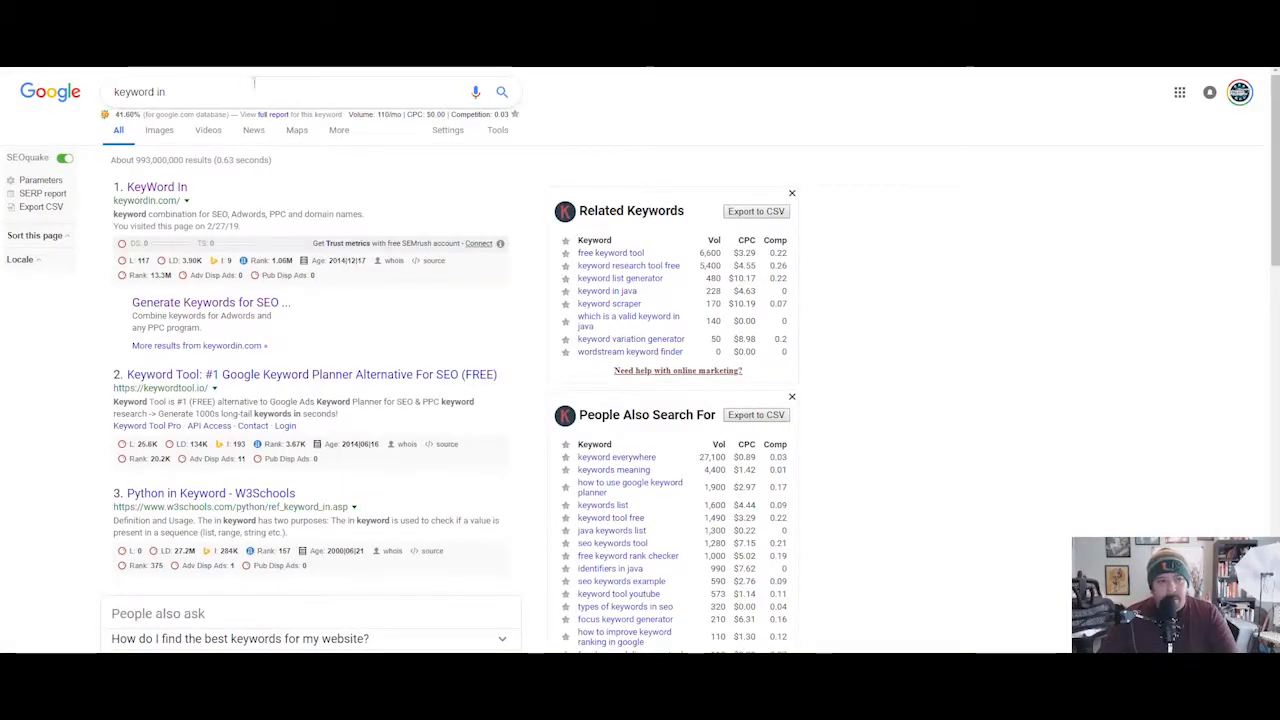
Step: Search Google for 'homemade fried chicken dinners for family' to see related keyword volumes
text(homemade fried chicken dinners for family)
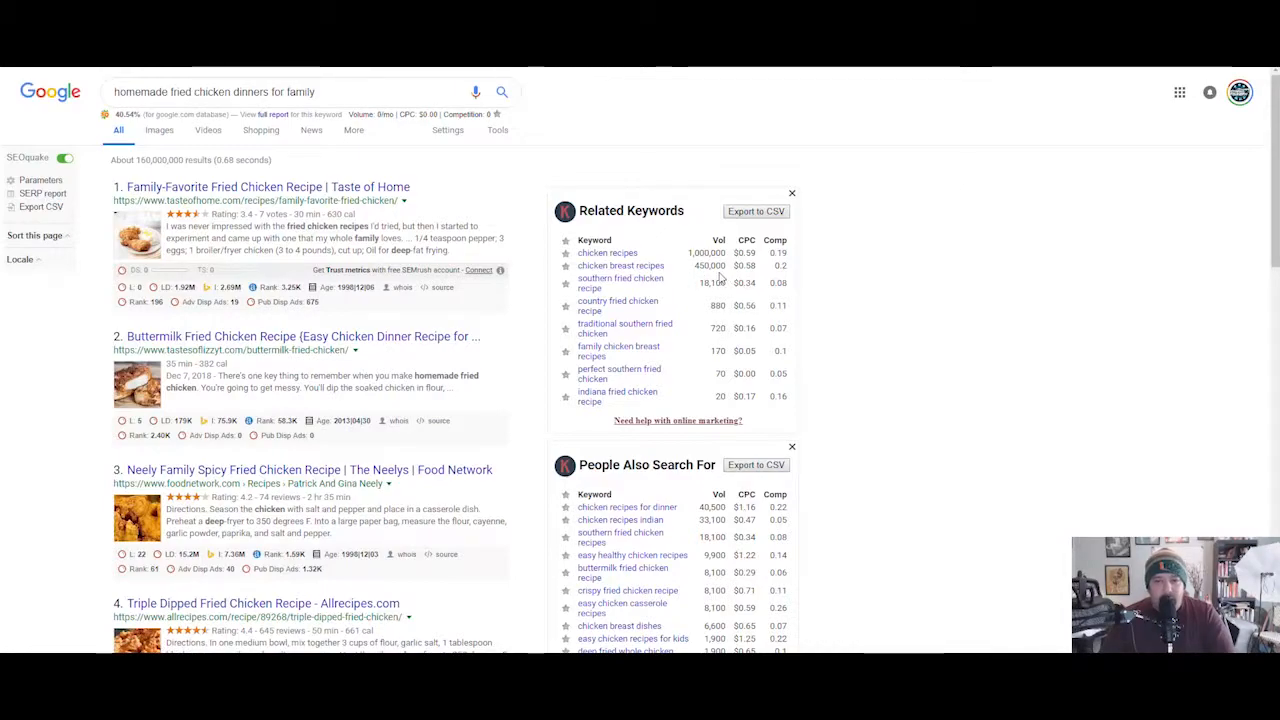
Step: Search the related keyword 'chicken breast recipes' and select the query text in the search bar
click(620, 264)
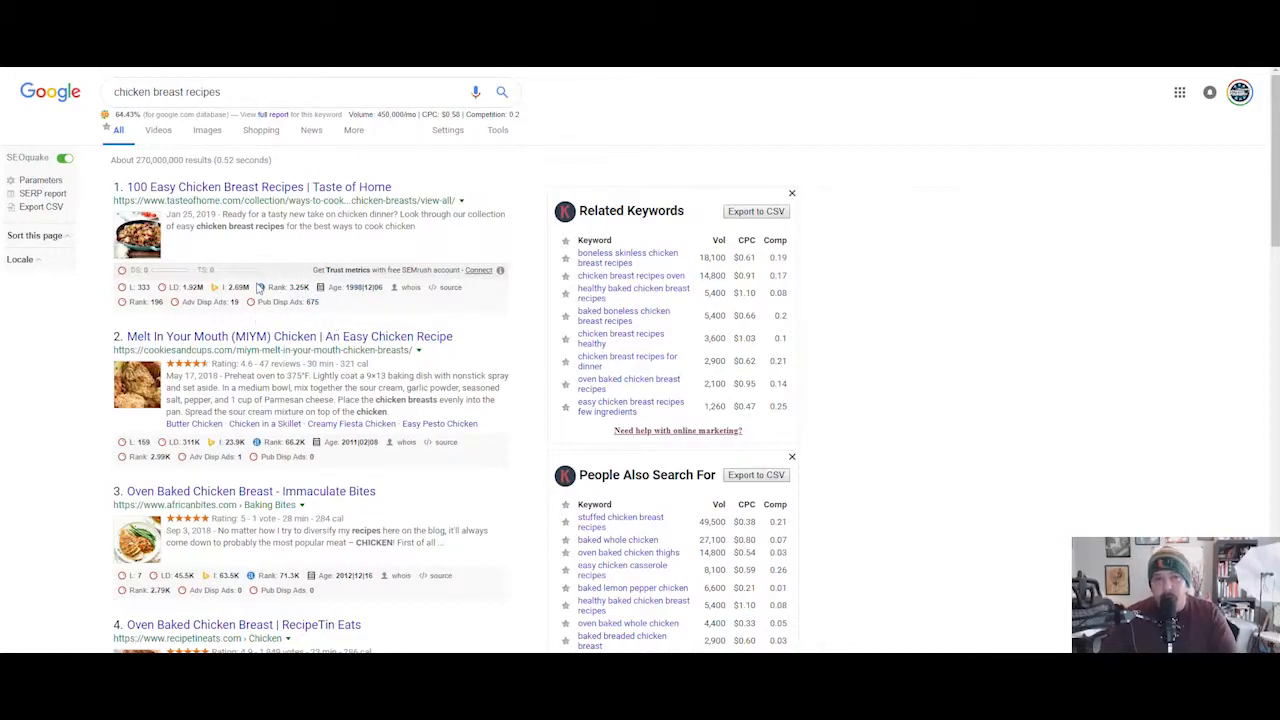
mouse_move(258, 256)
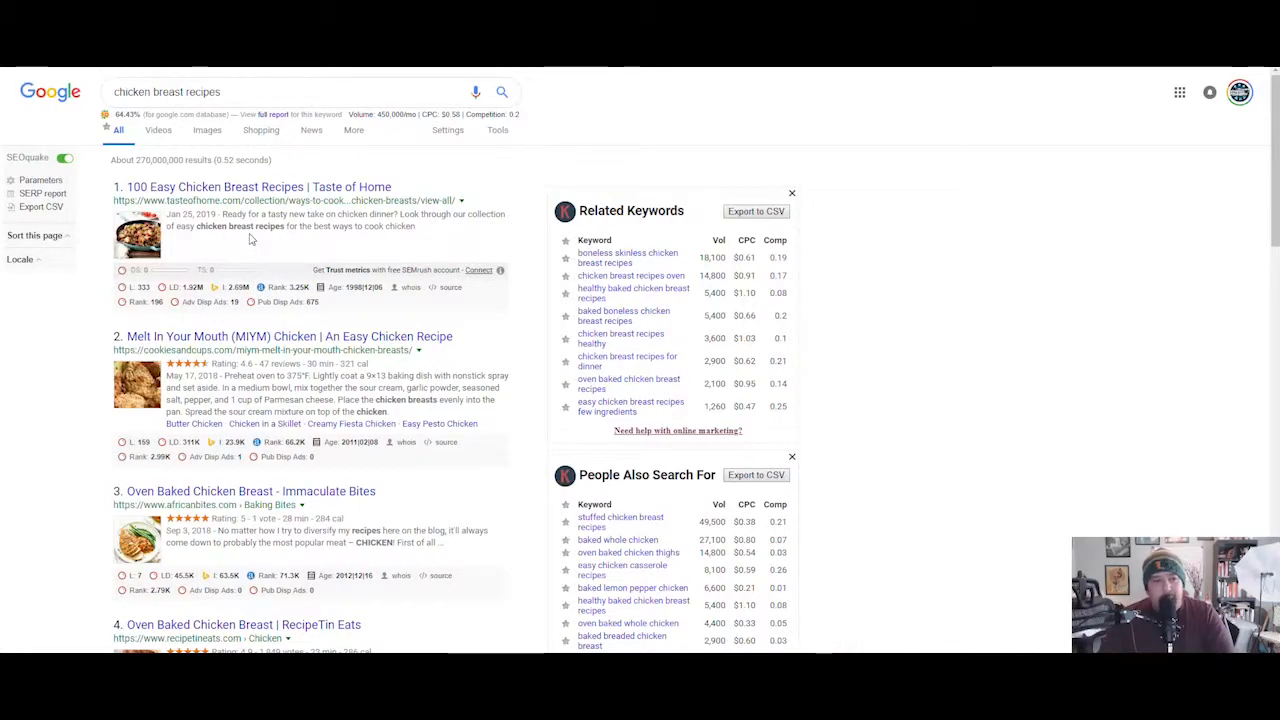
mouse_move(250, 188)
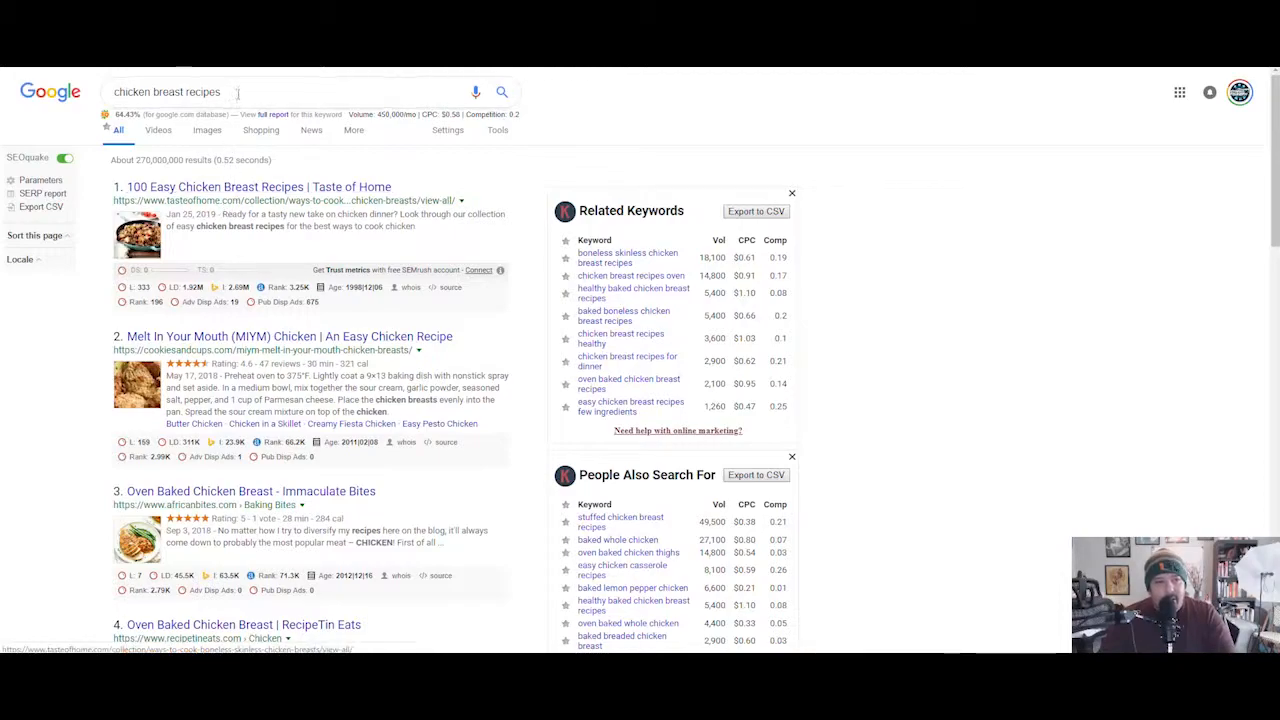
click(168, 92)
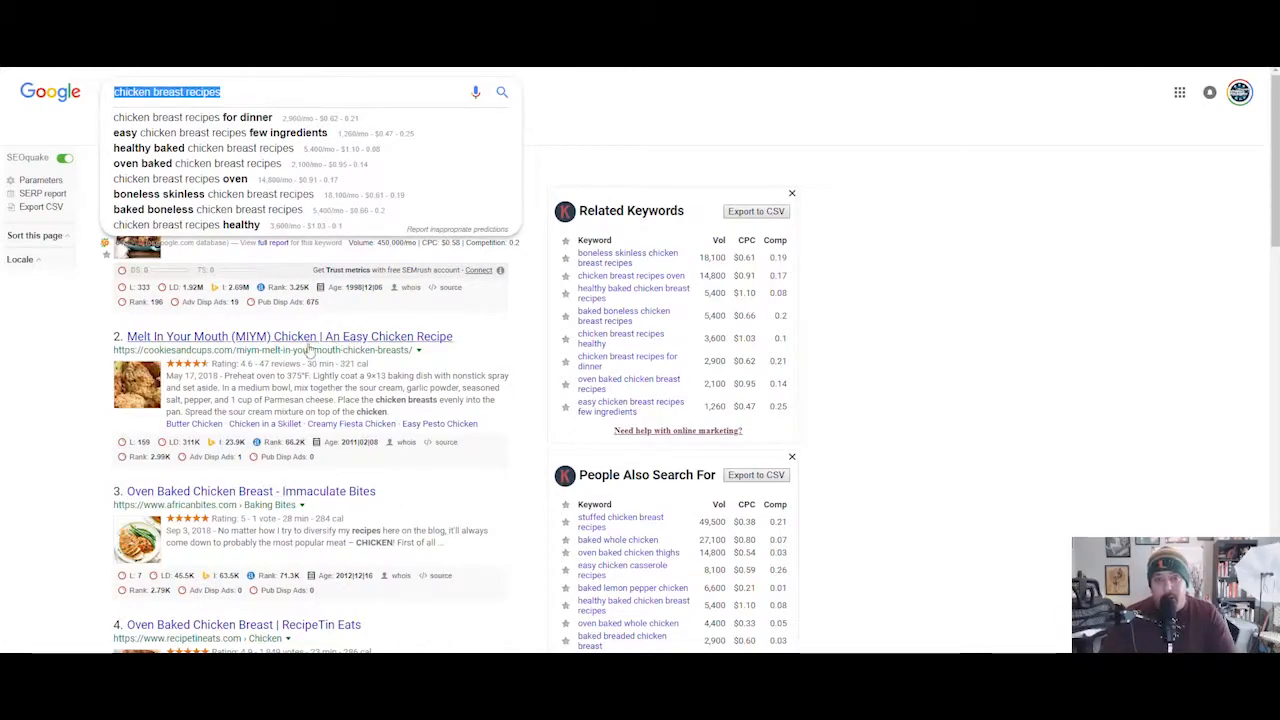
mouse_move(260, 362)
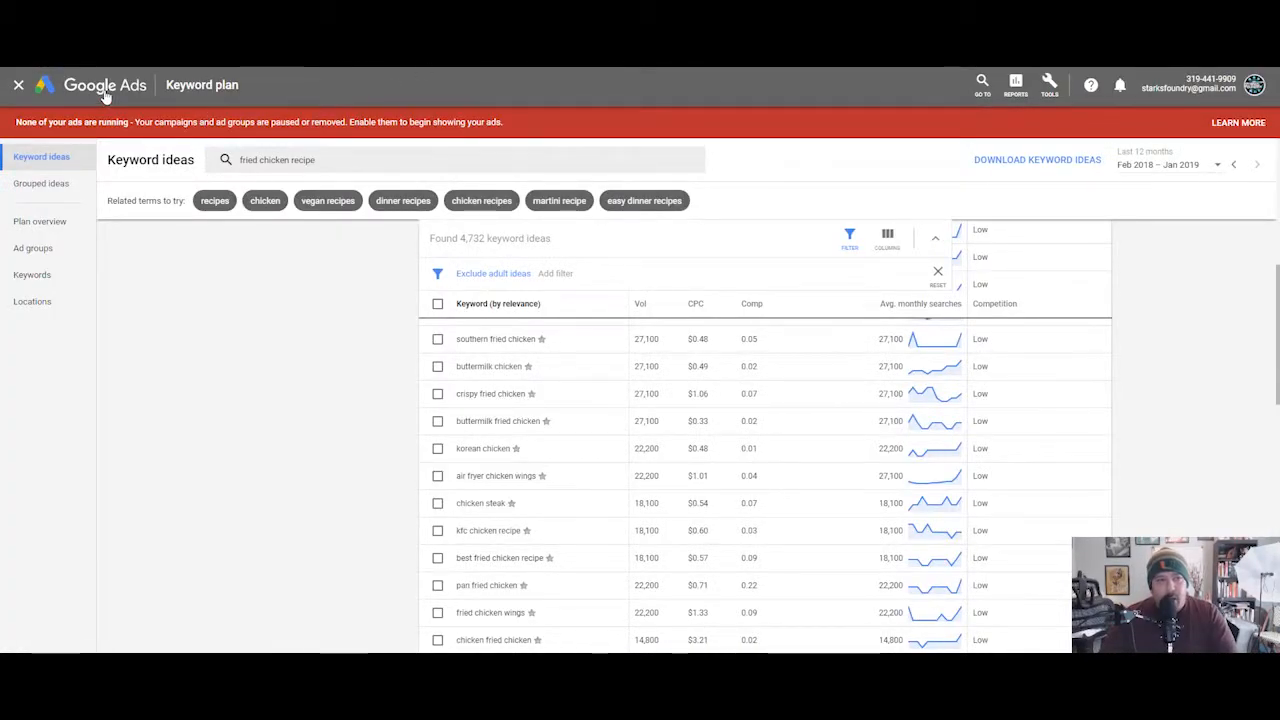
mouse_move(1048, 84)
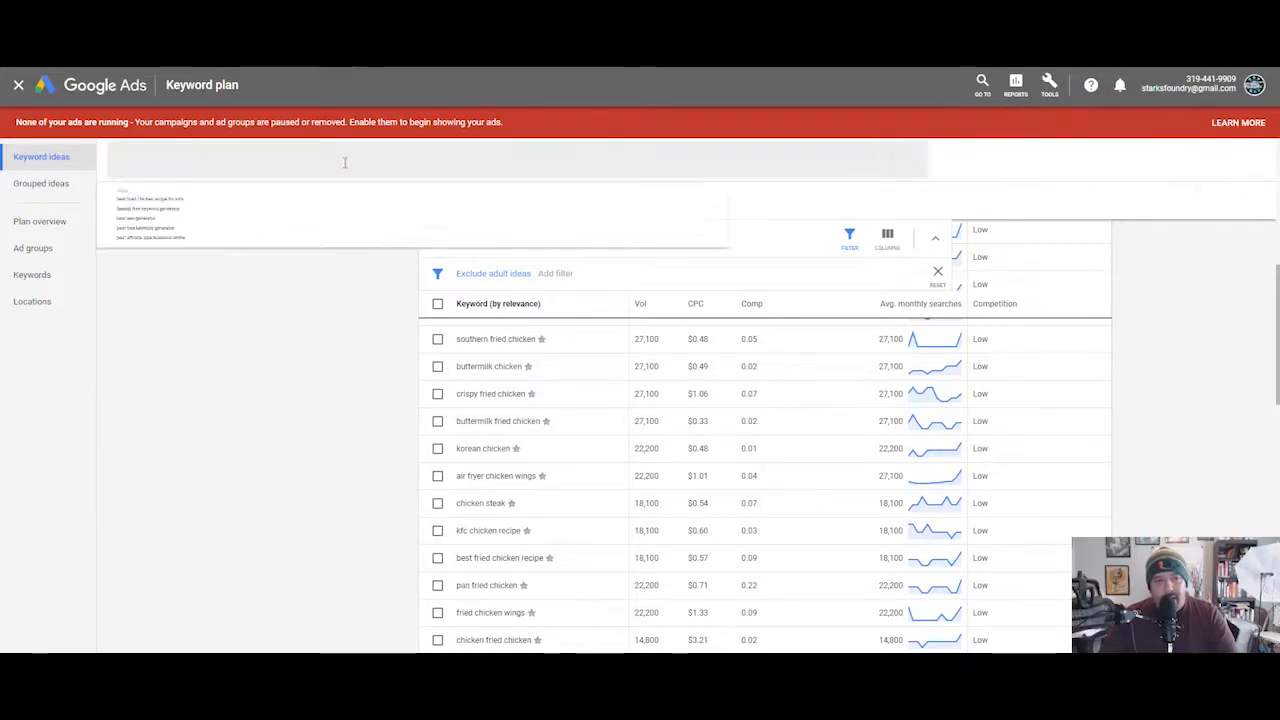
Step: Get Keyword Planner ideas for 'chicken breast recipes', yielding 3,558 ideas with volumes
click(344, 160)
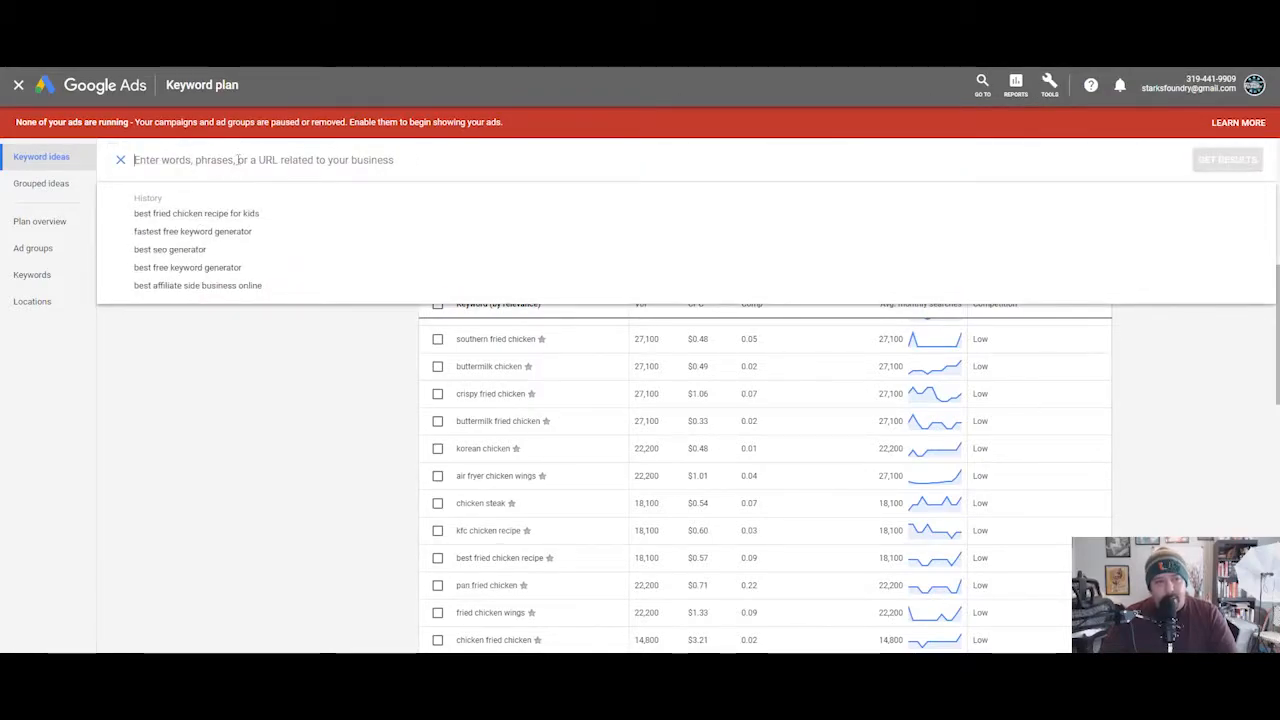
text(chicken breast recipes)
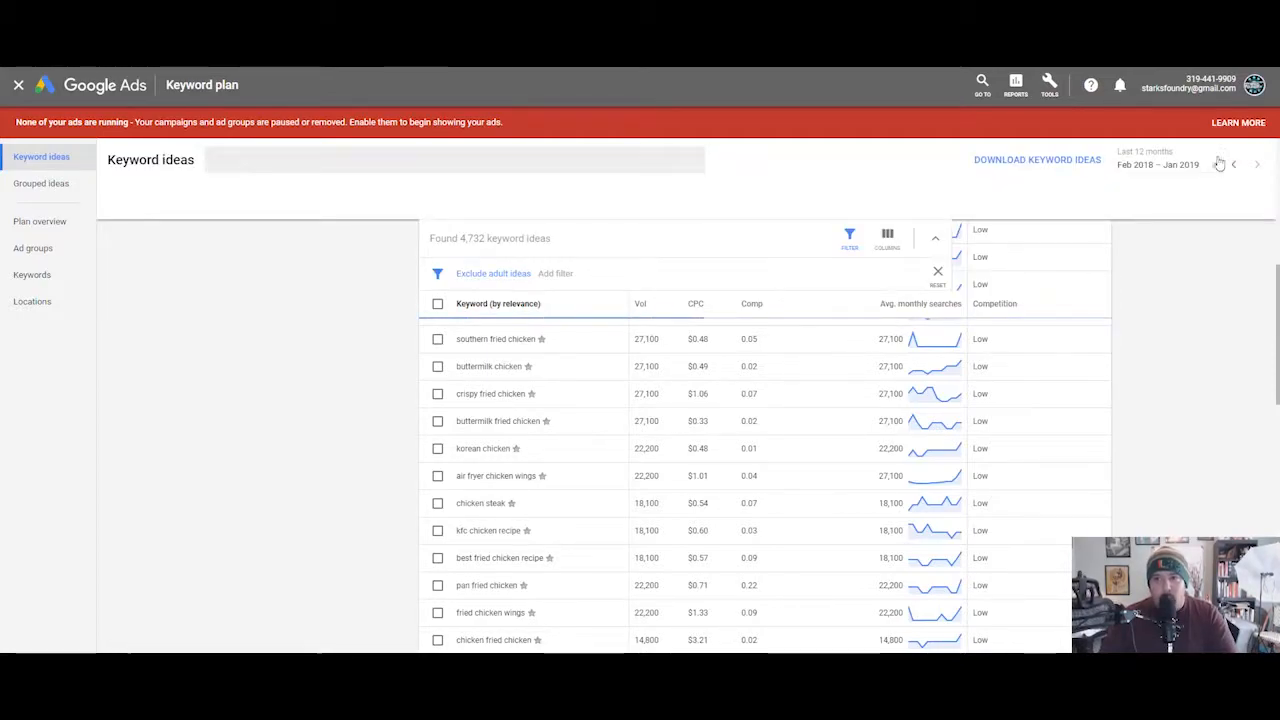
text(chicken breast recipes)
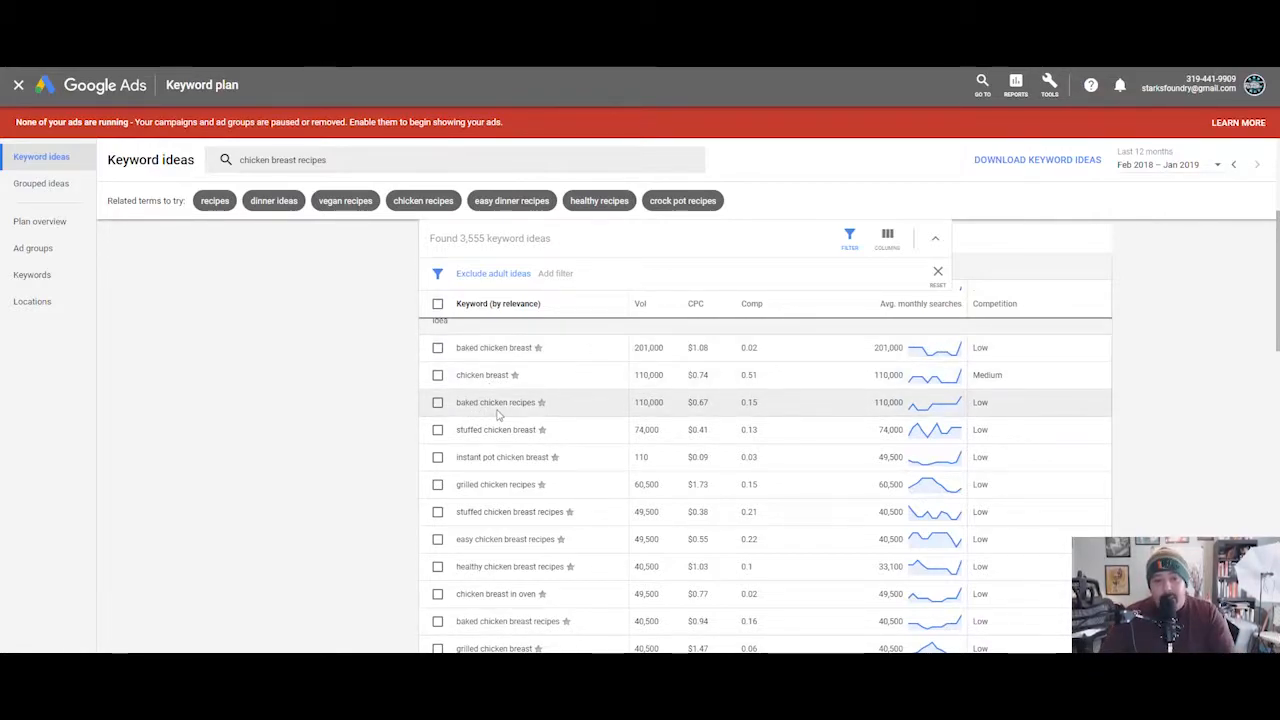
mouse_move(360, 232)
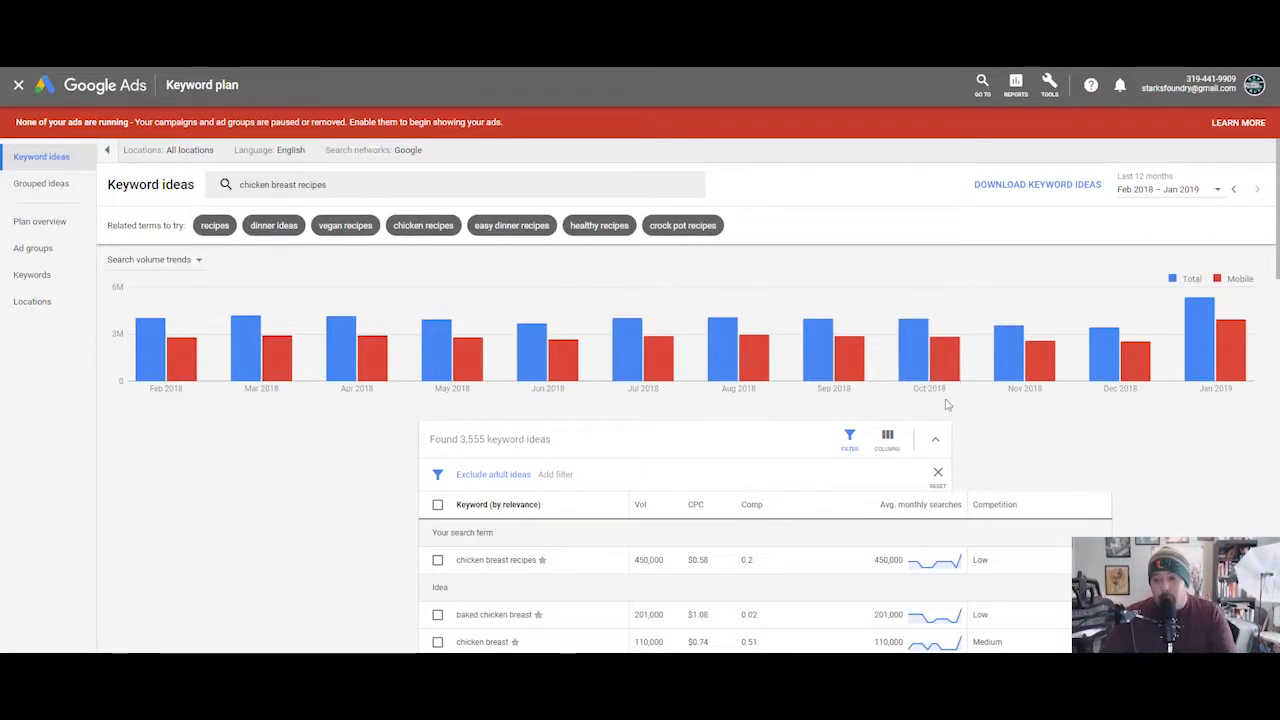
mouse_move(1010, 350)
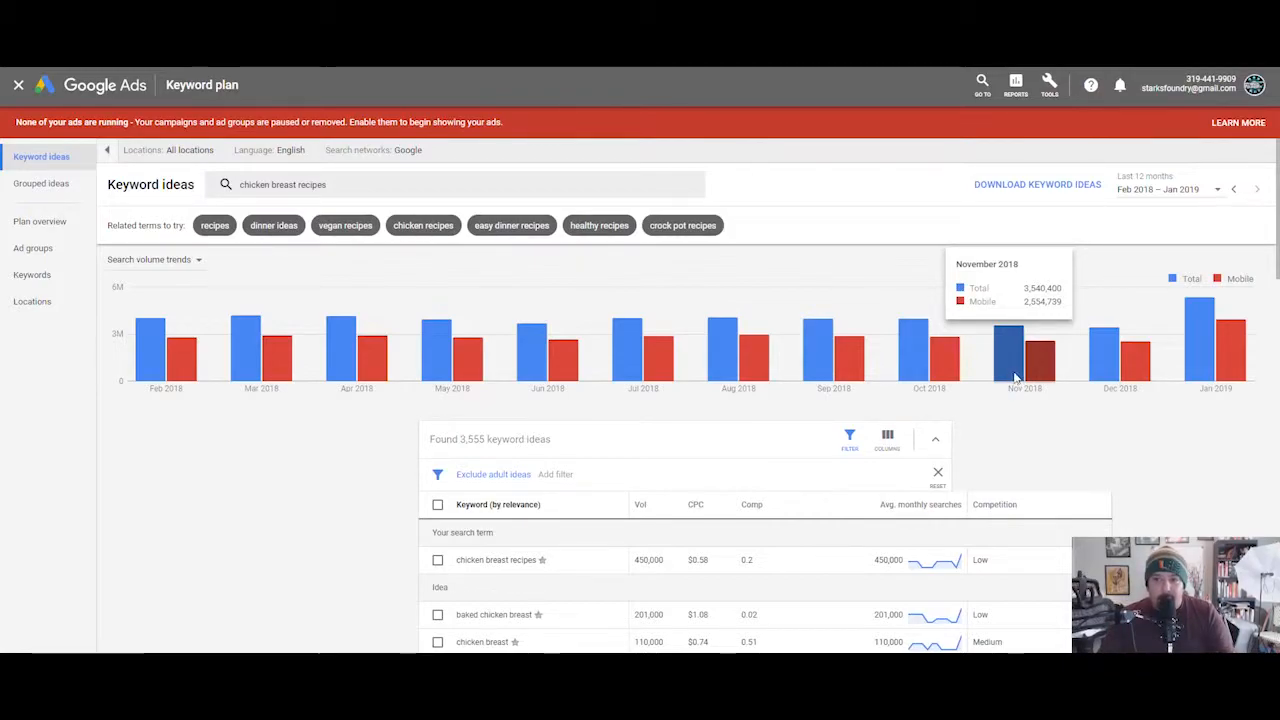
mouse_move(1010, 322)
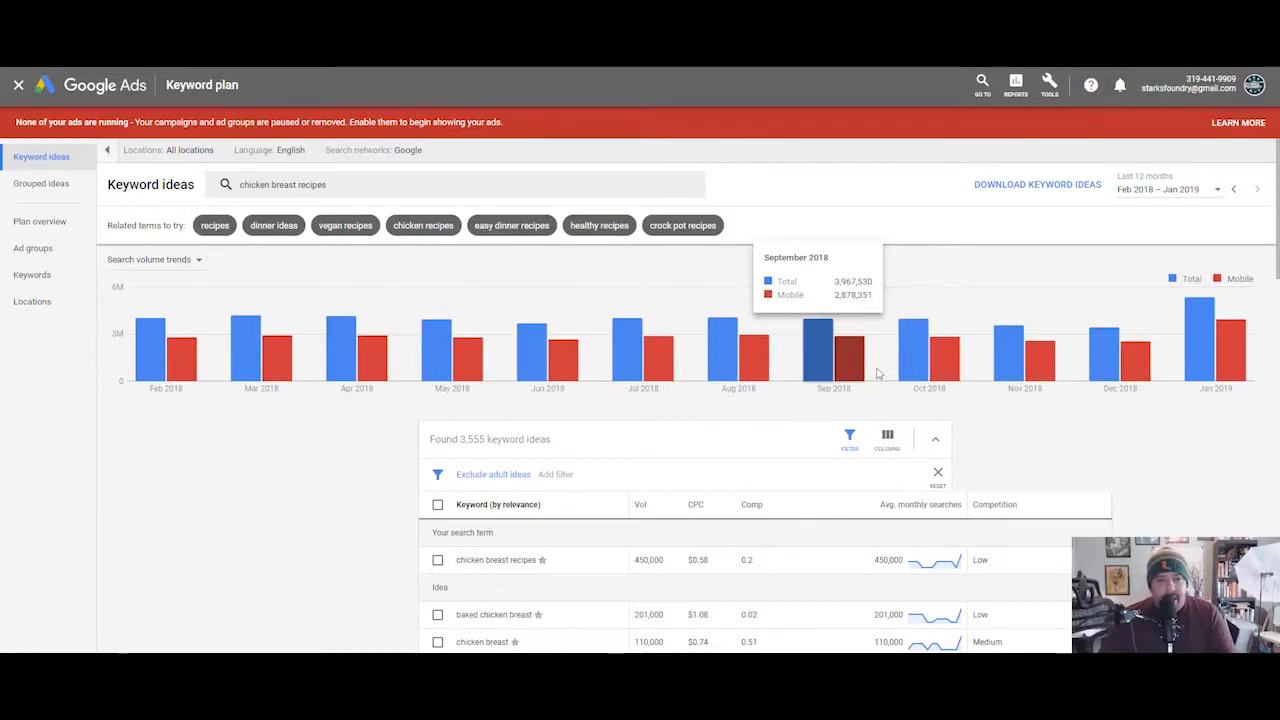
mouse_move(150, 350)
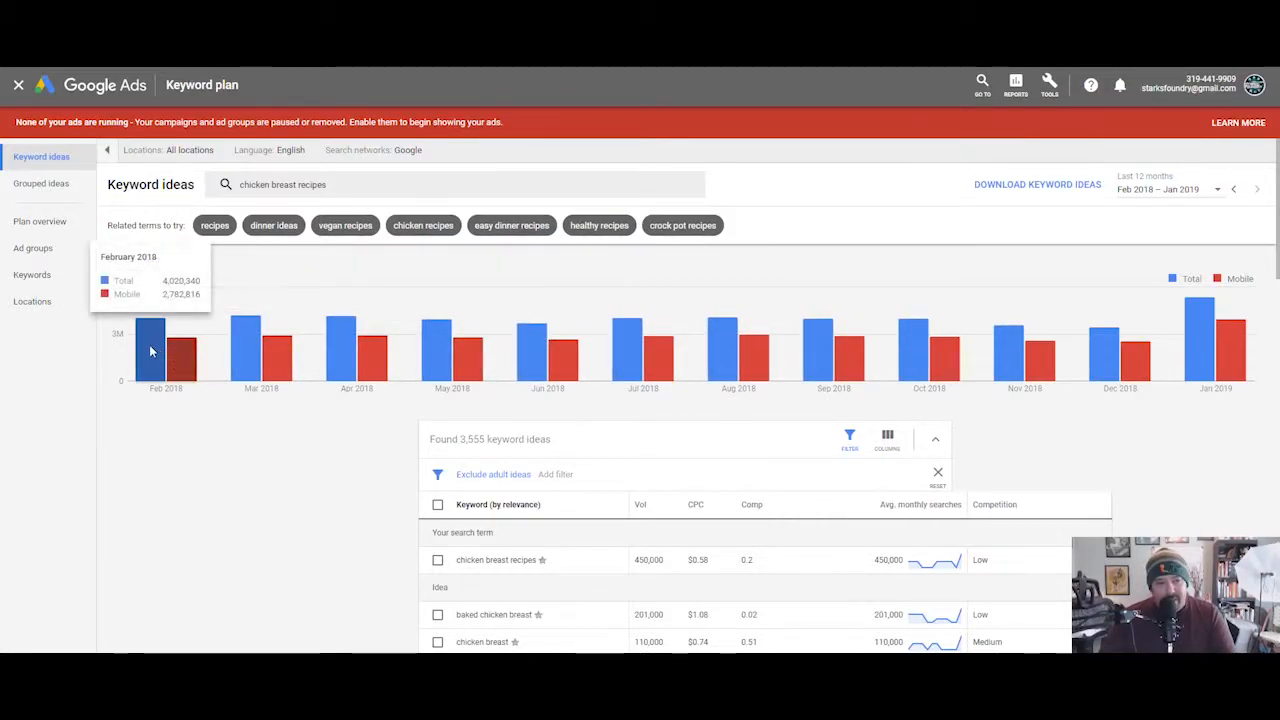
mouse_move(910, 340)
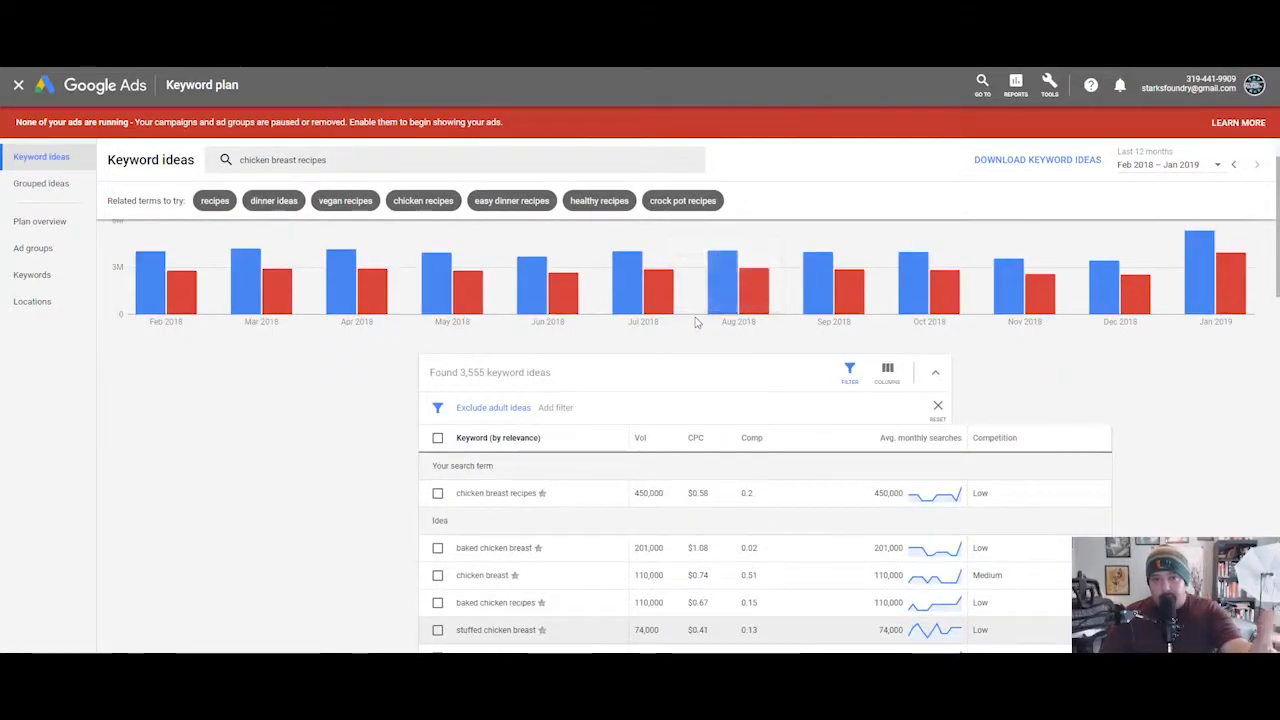
scroll(down, 3)
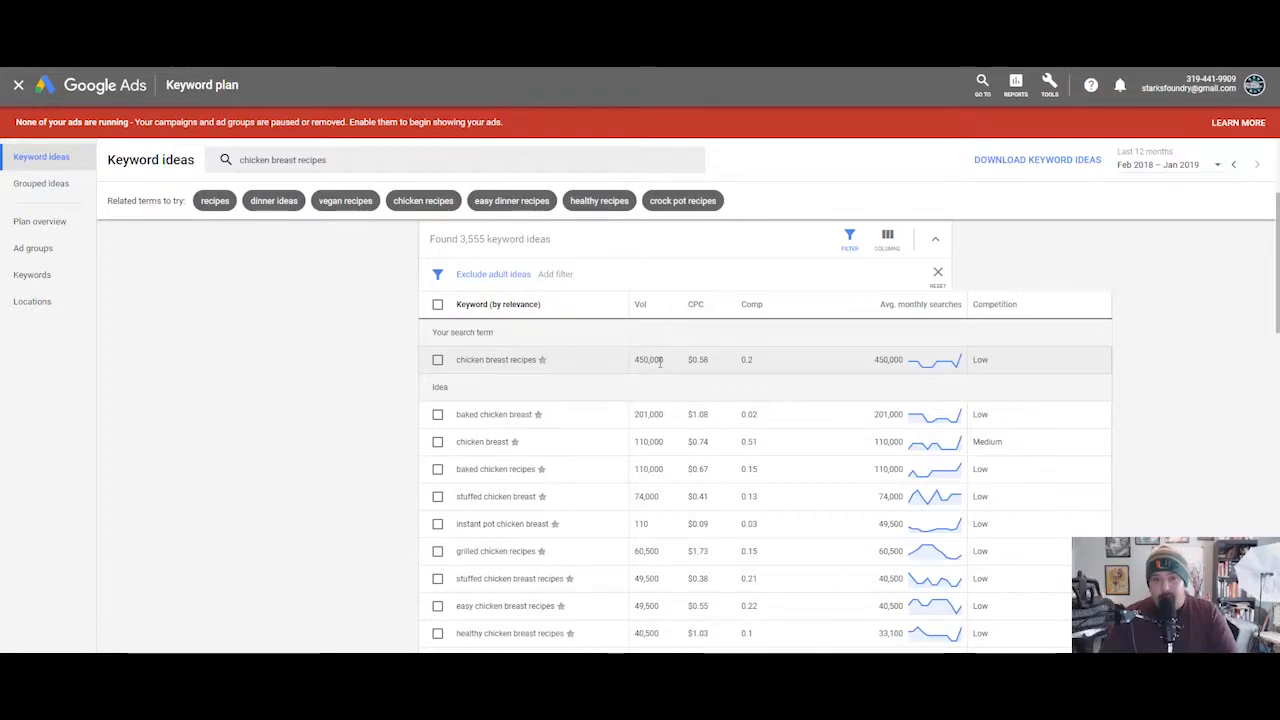
scroll(down, 3)
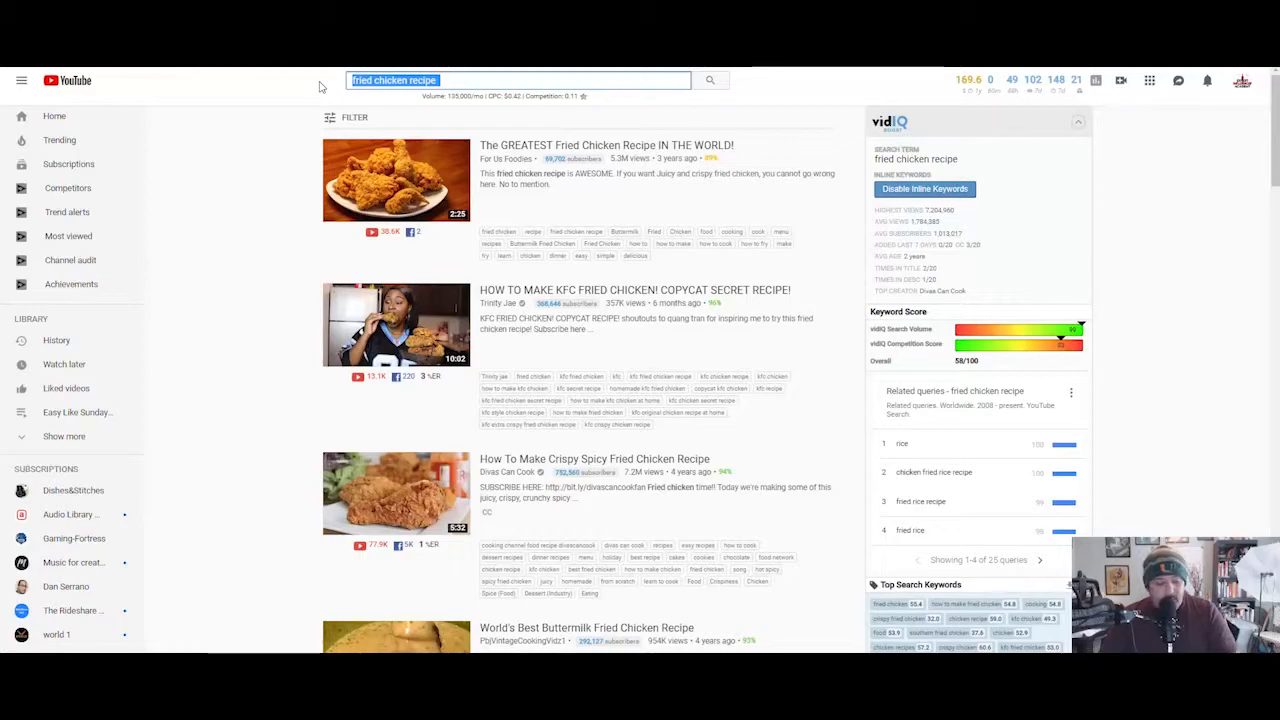
text(chicken breast recipes)
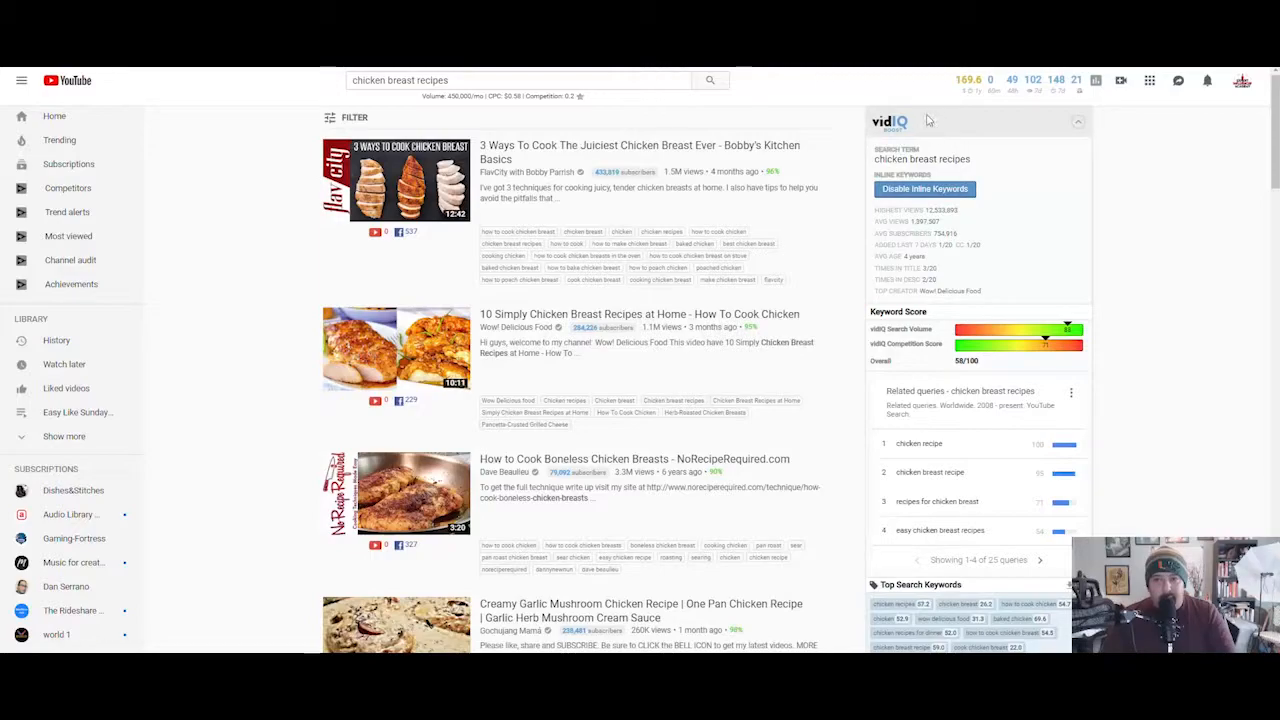
mouse_move(910, 130)
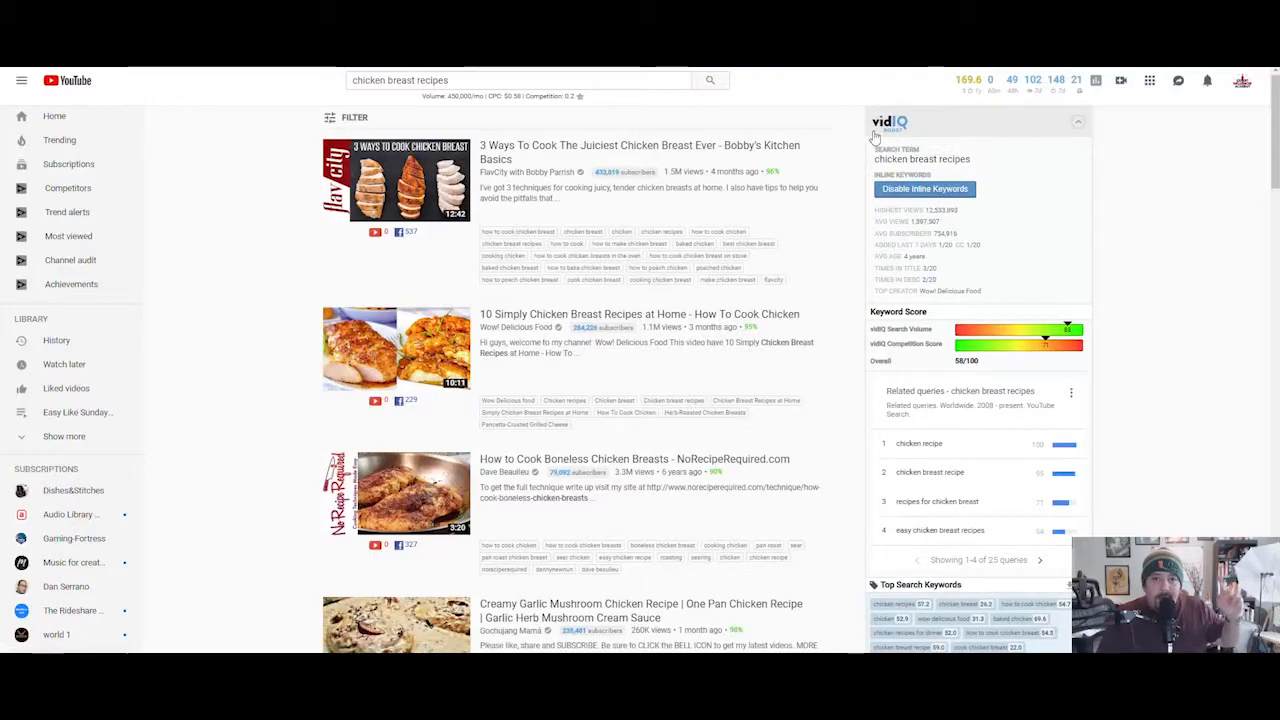
mouse_move(900, 116)
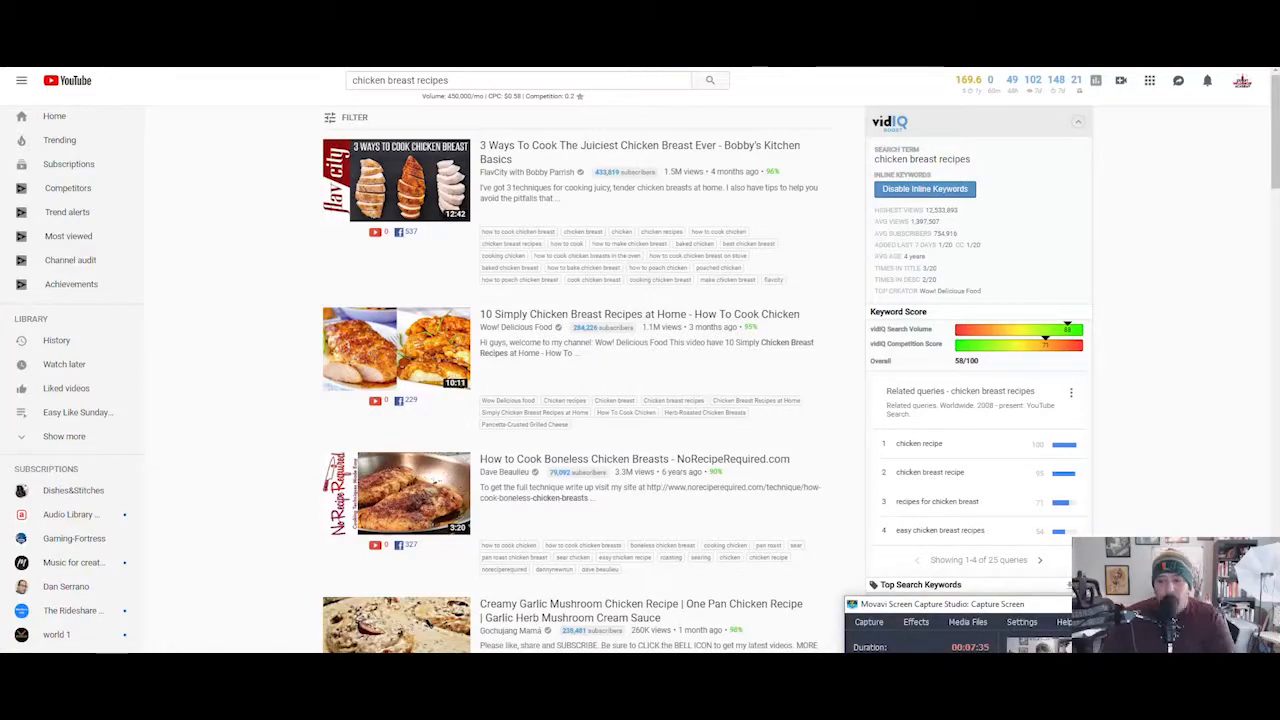
mouse_move(1164, 532)
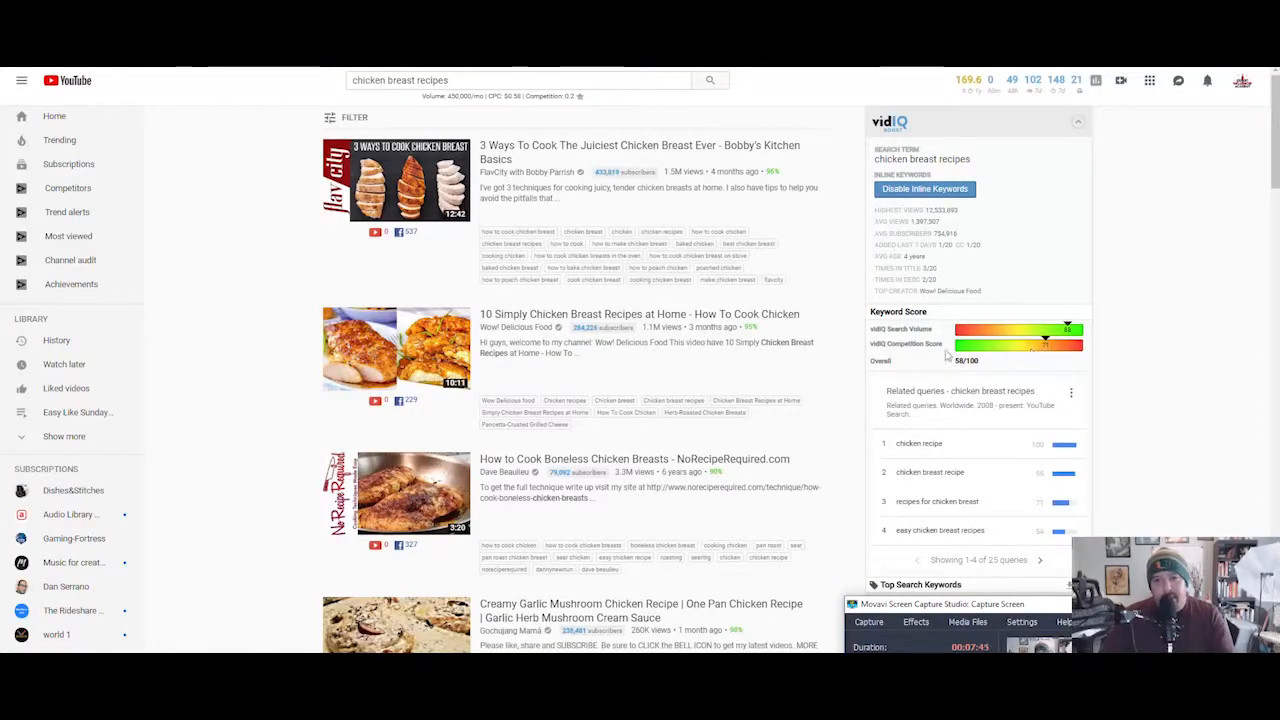
mouse_move(724, 370)
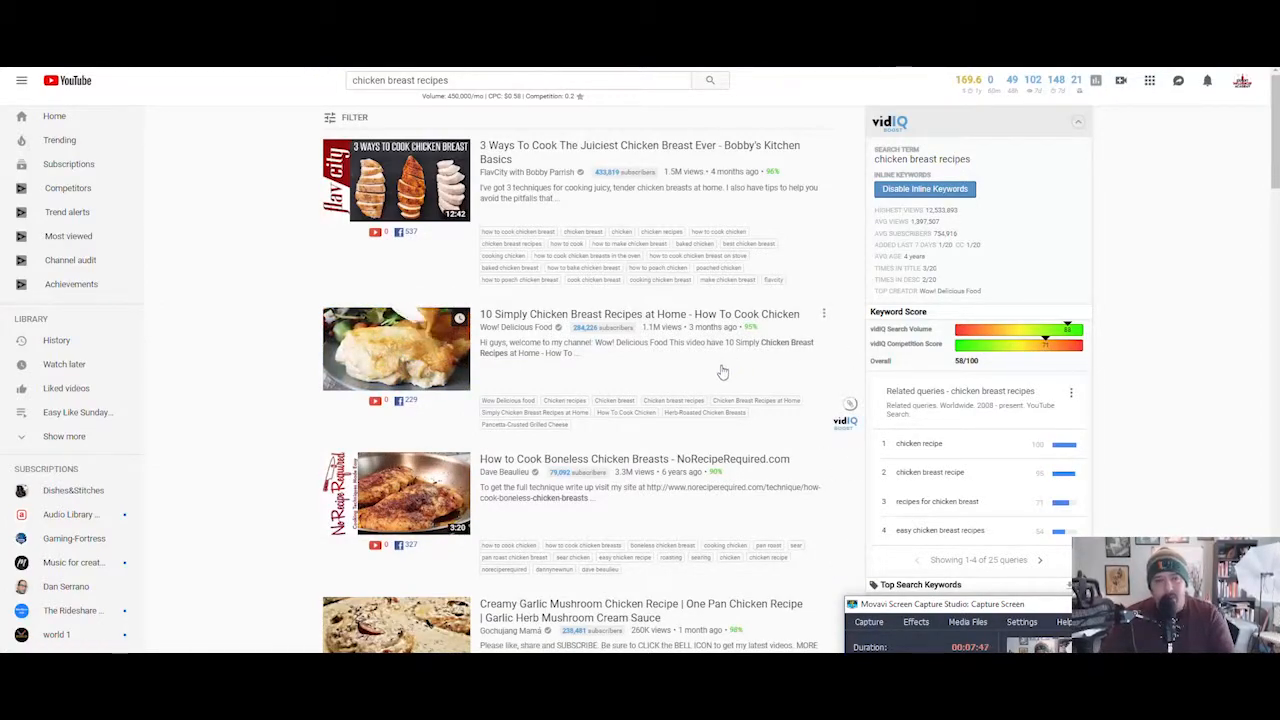
mouse_move(770, 464)
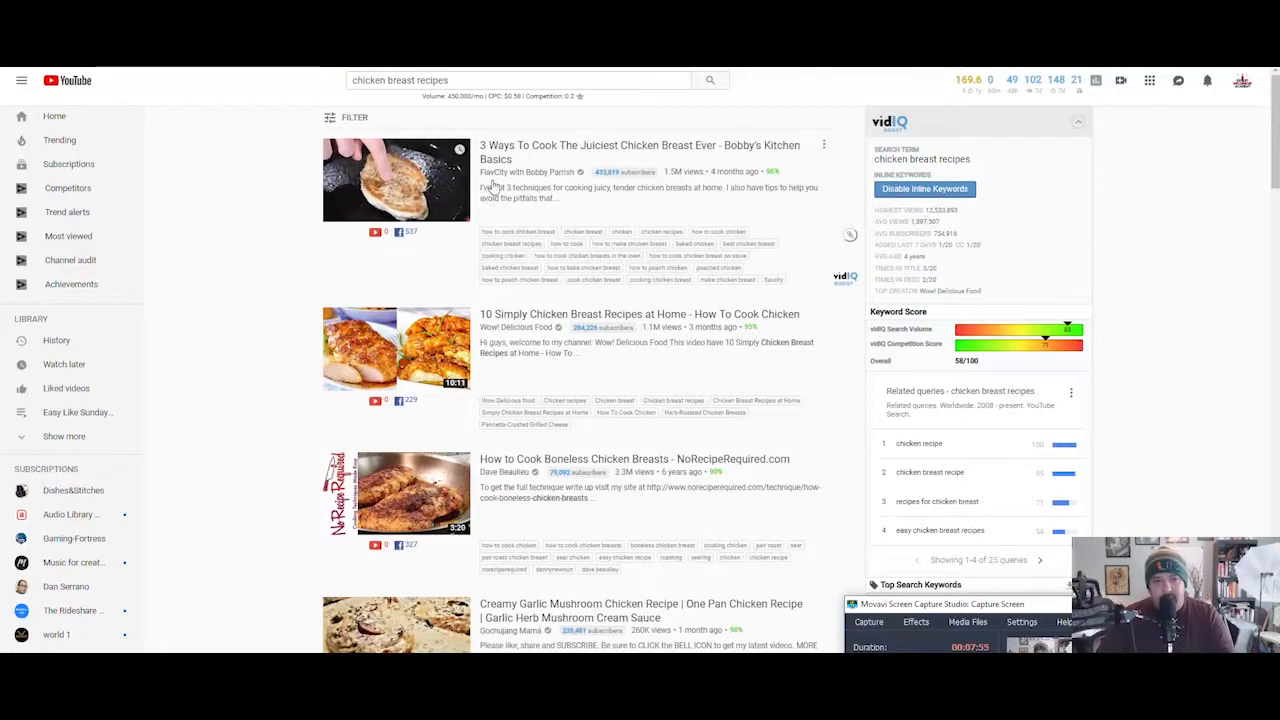
mouse_move(578, 180)
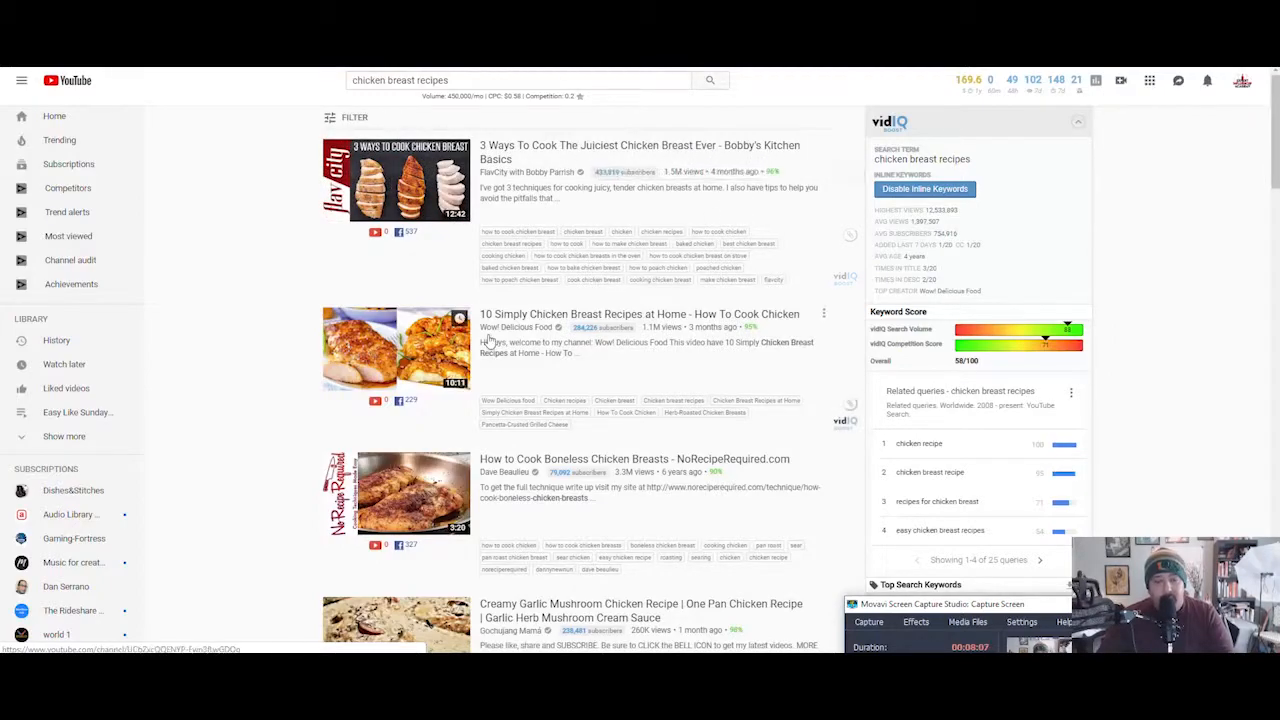
mouse_move(396, 348)
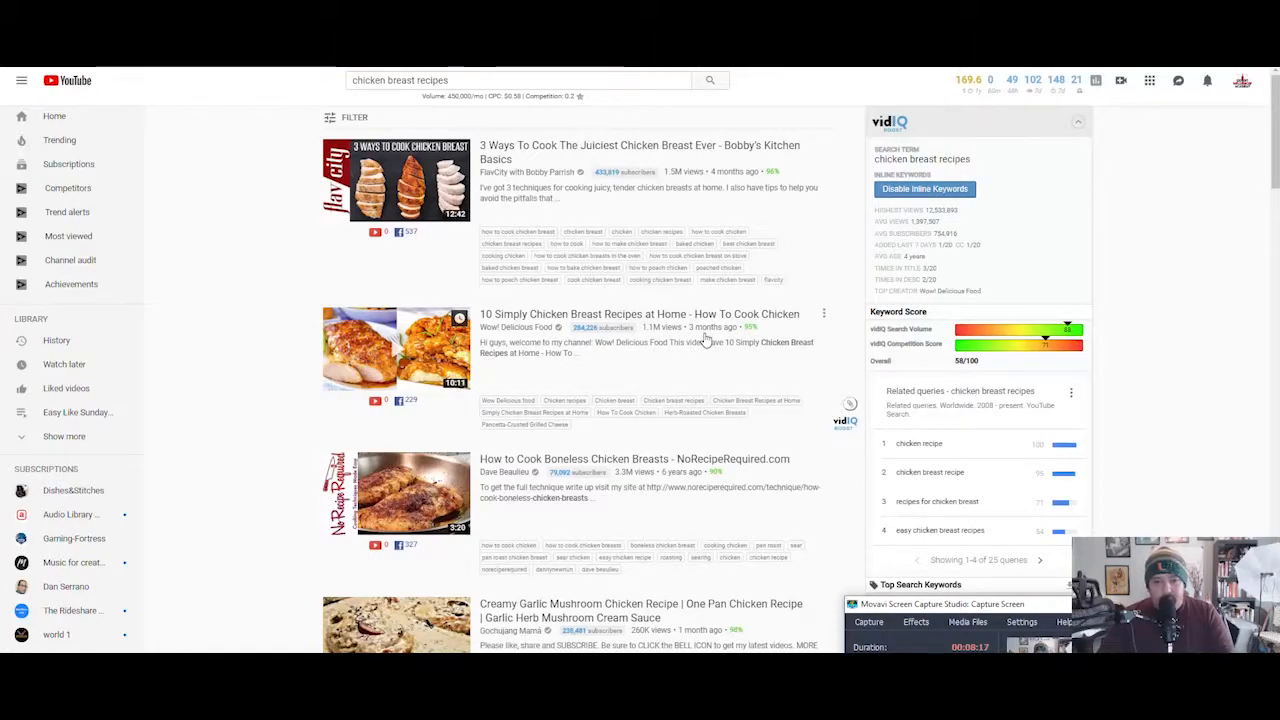
scroll(down, 3)
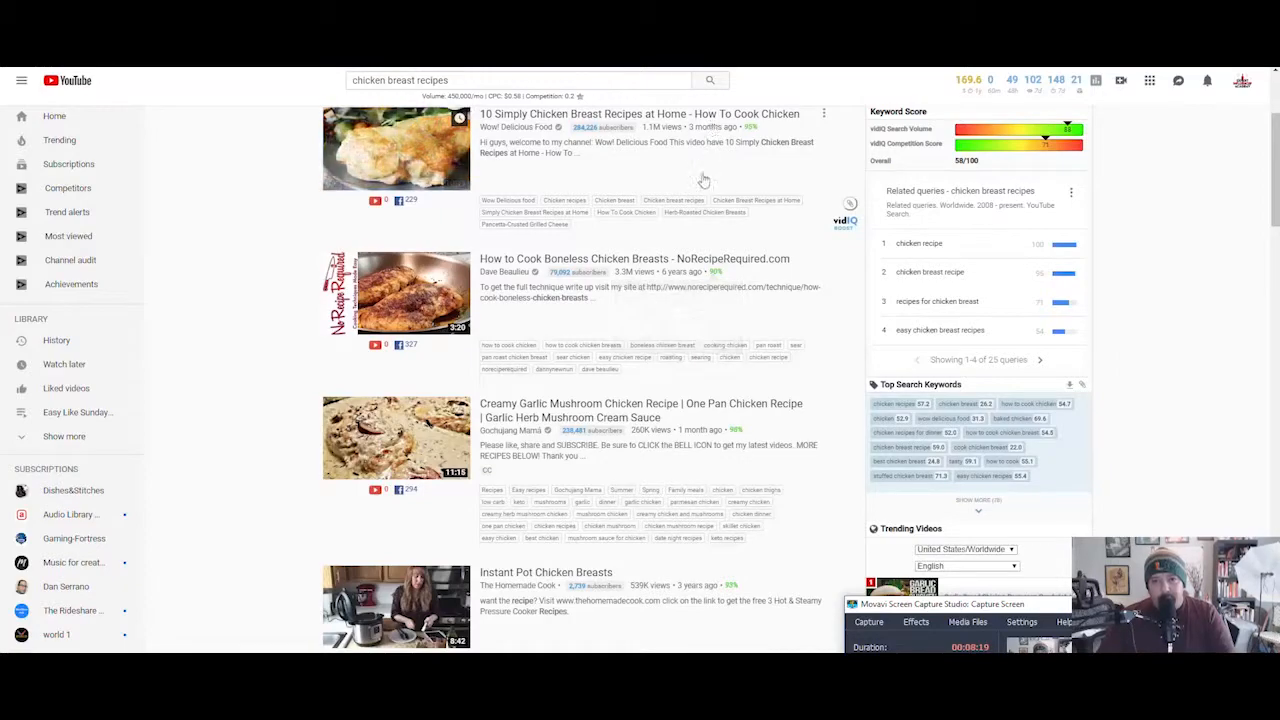
scroll(down, 3)
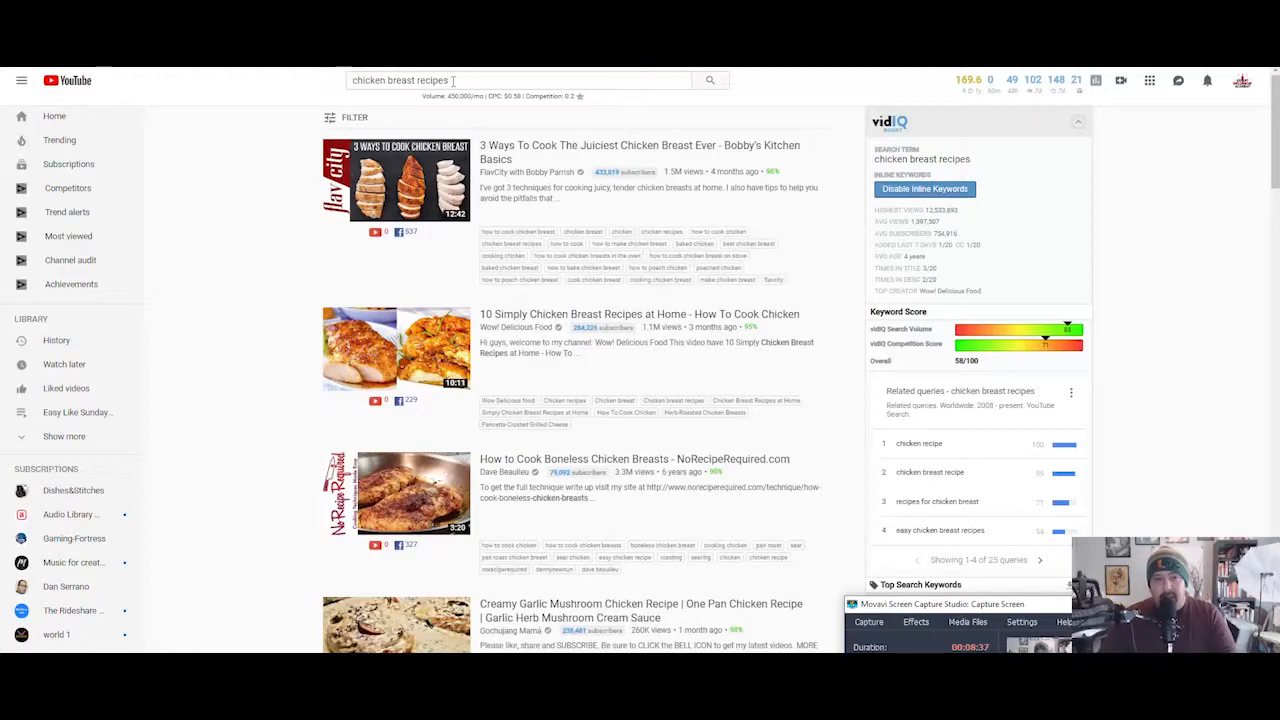
triple_click(400, 80)
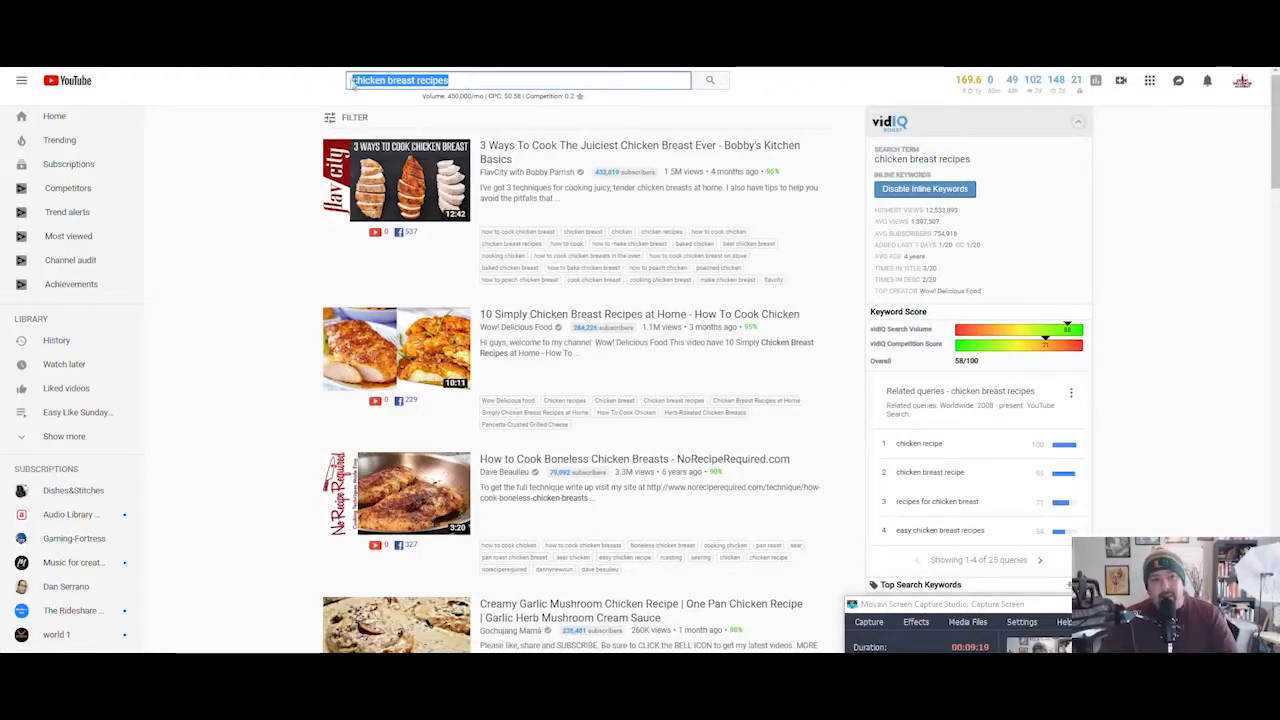
Step: Search YouTube for 'easy chicken breast recipes' and scroll to its vidIQ keyword score
click(380, 80)
text(easy )
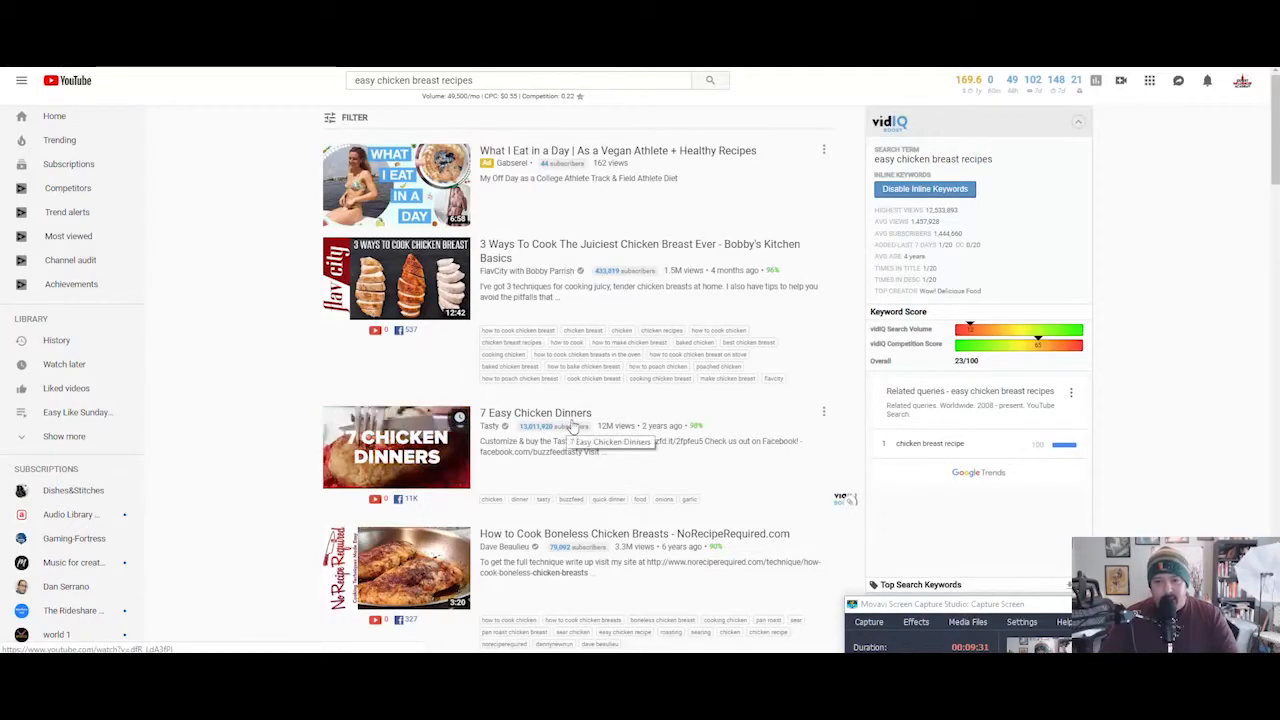
scroll(down, 3)
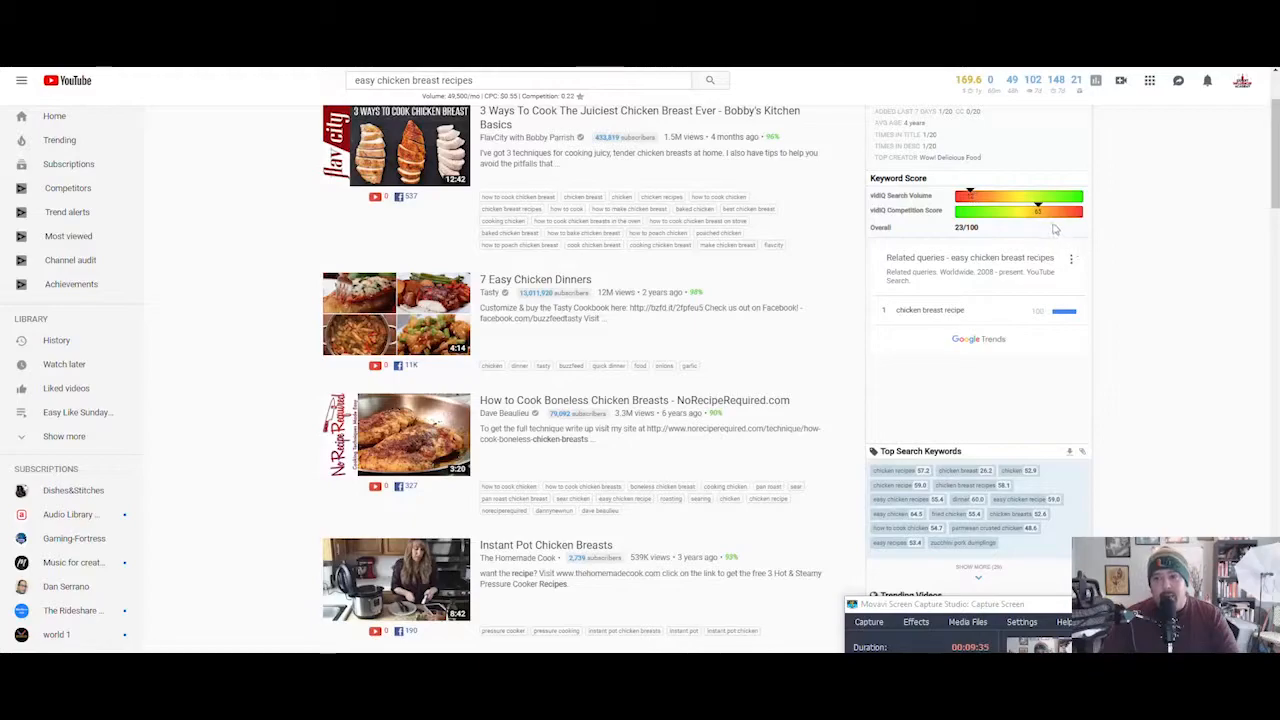
scroll(down, 3)
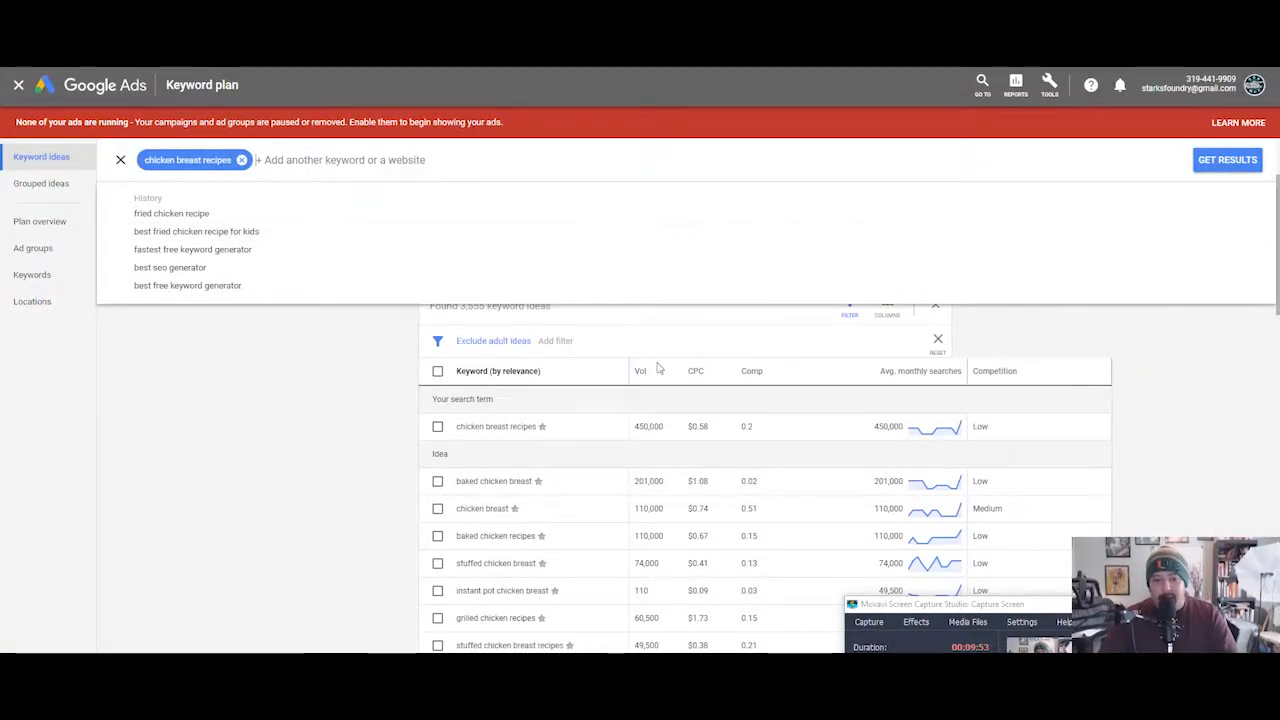
scroll(down, 3)
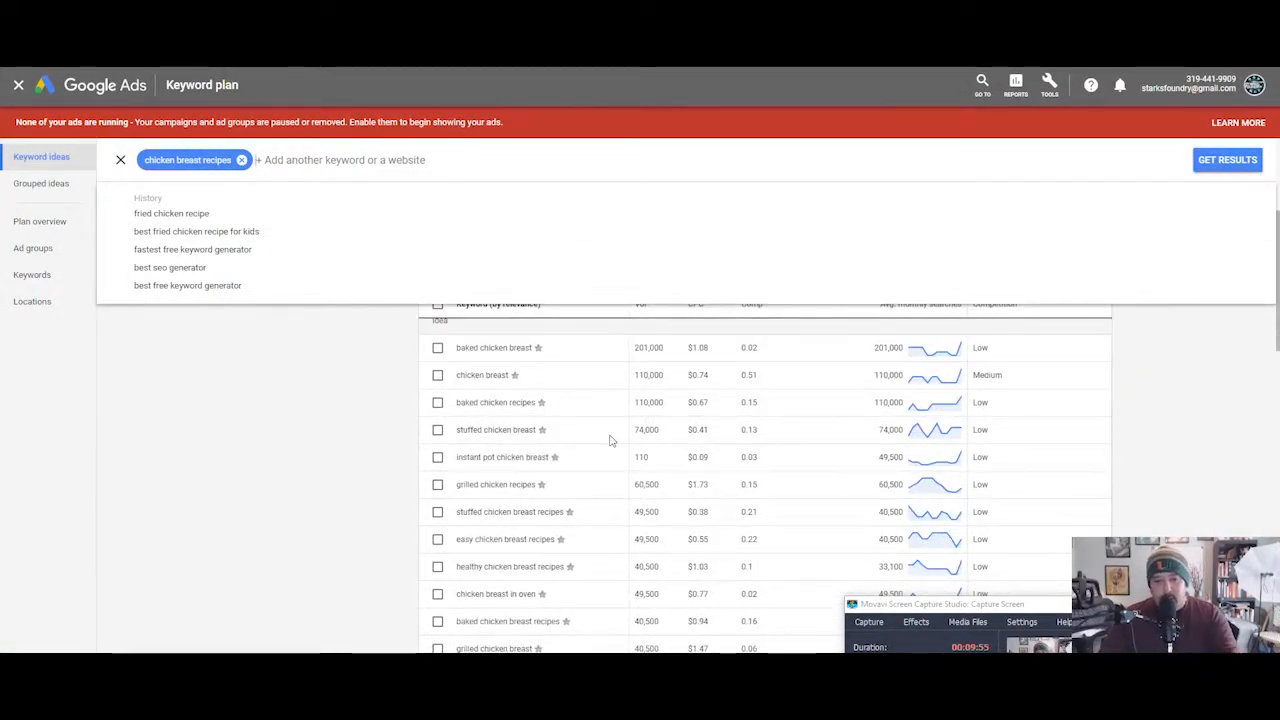
scroll(down, 3)
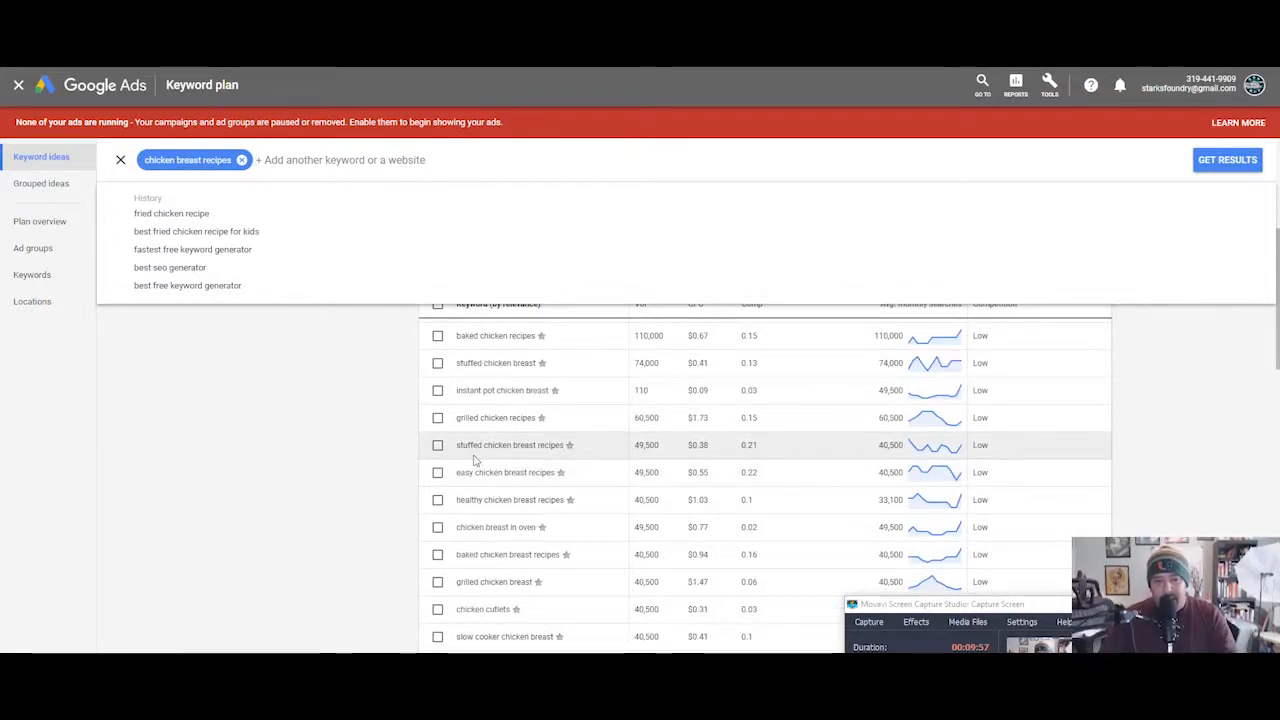
mouse_move(560, 458)
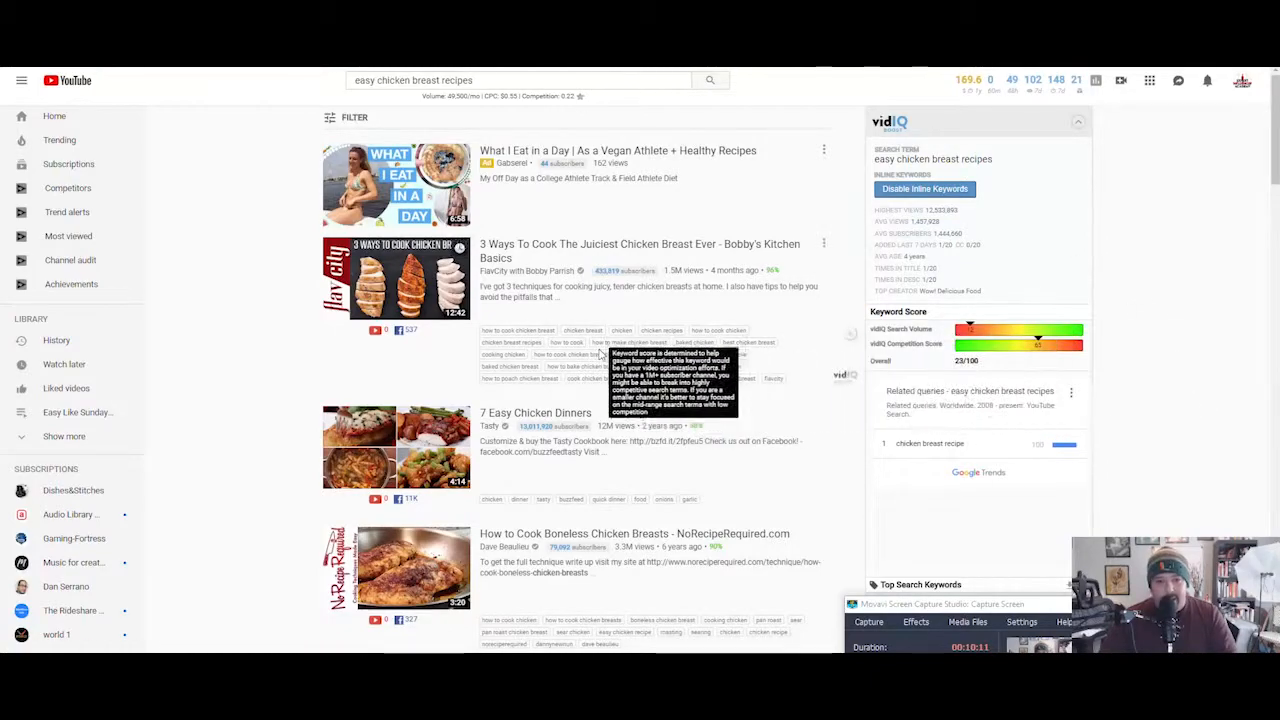
scroll(down, 3)
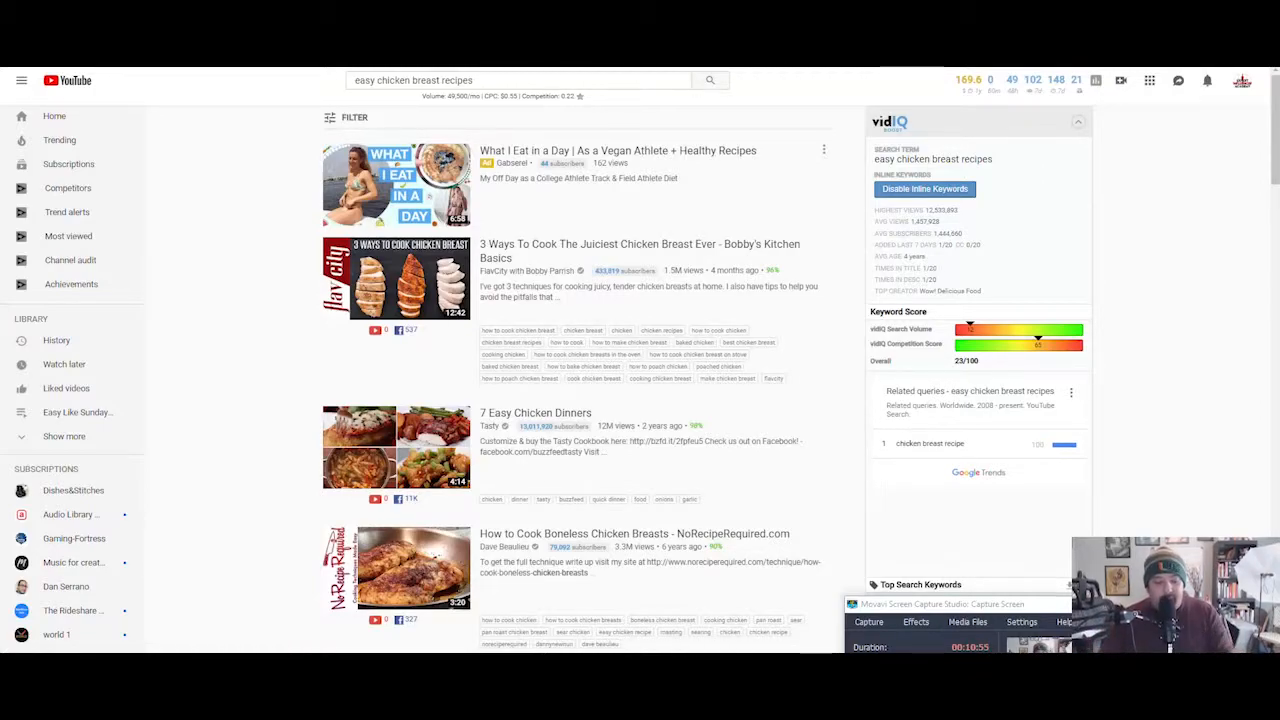
mouse_move(696, 210)
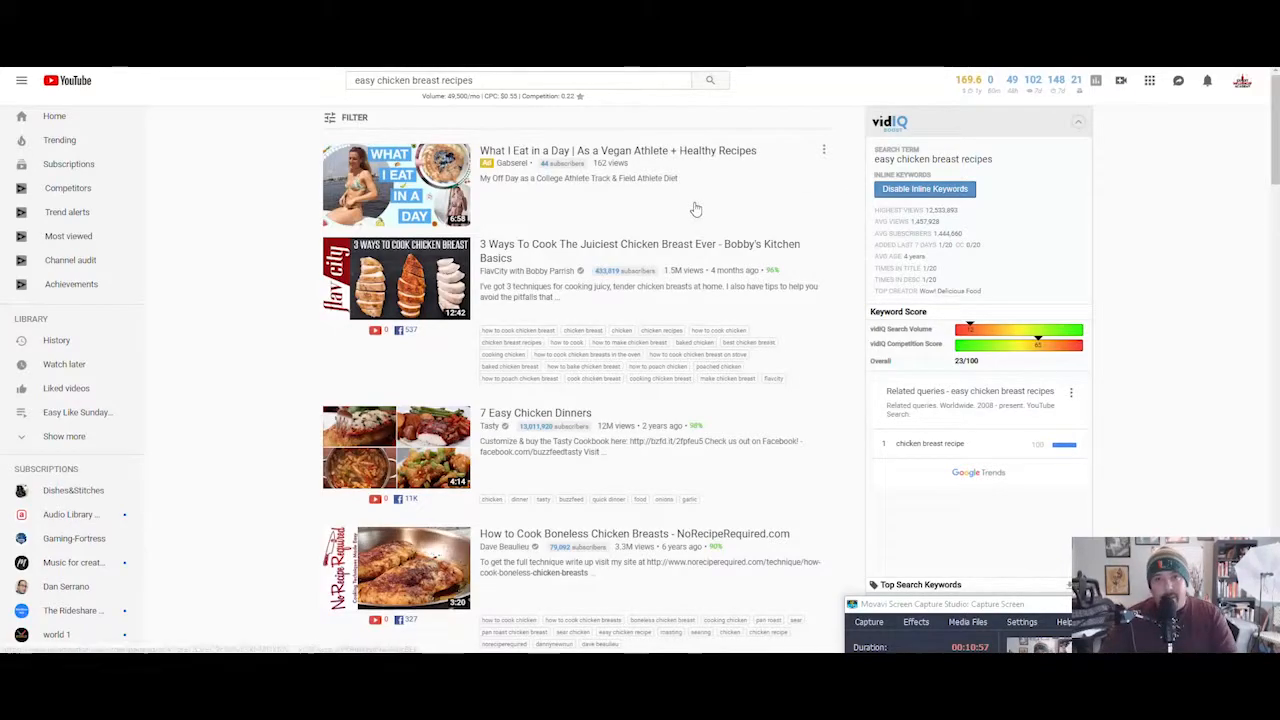
mouse_move(1002, 160)
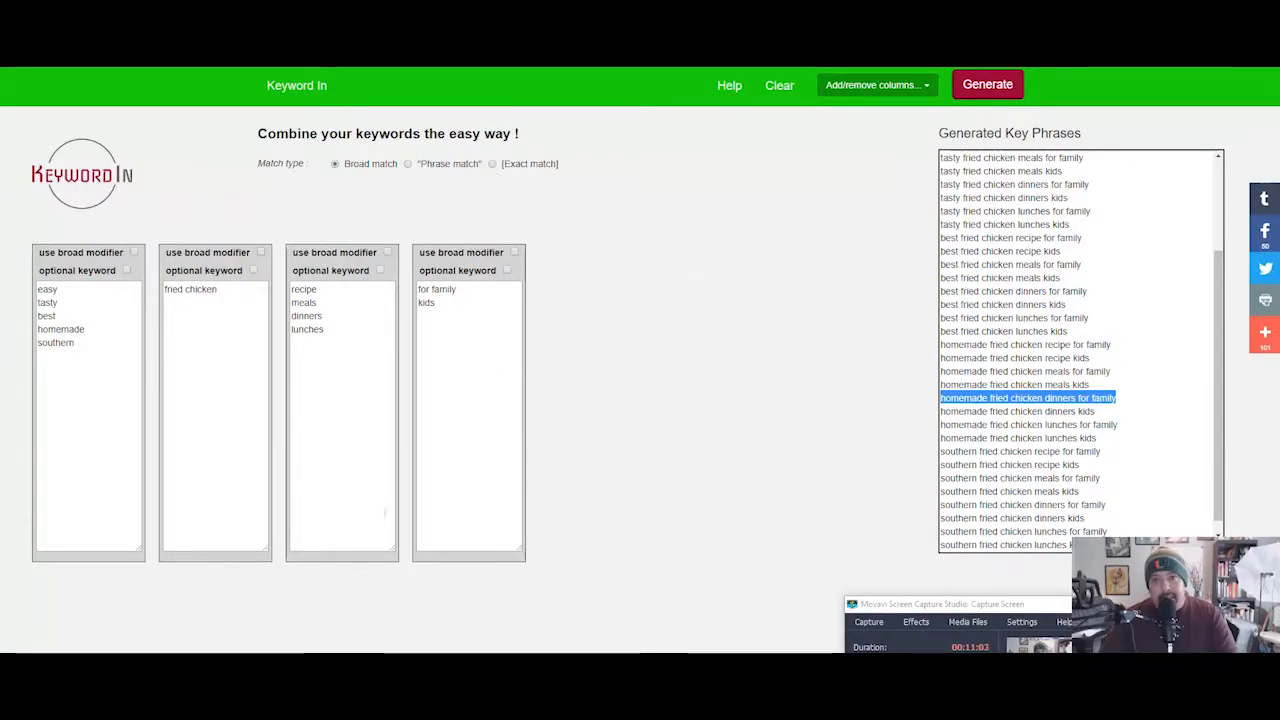
mouse_move(476, 640)
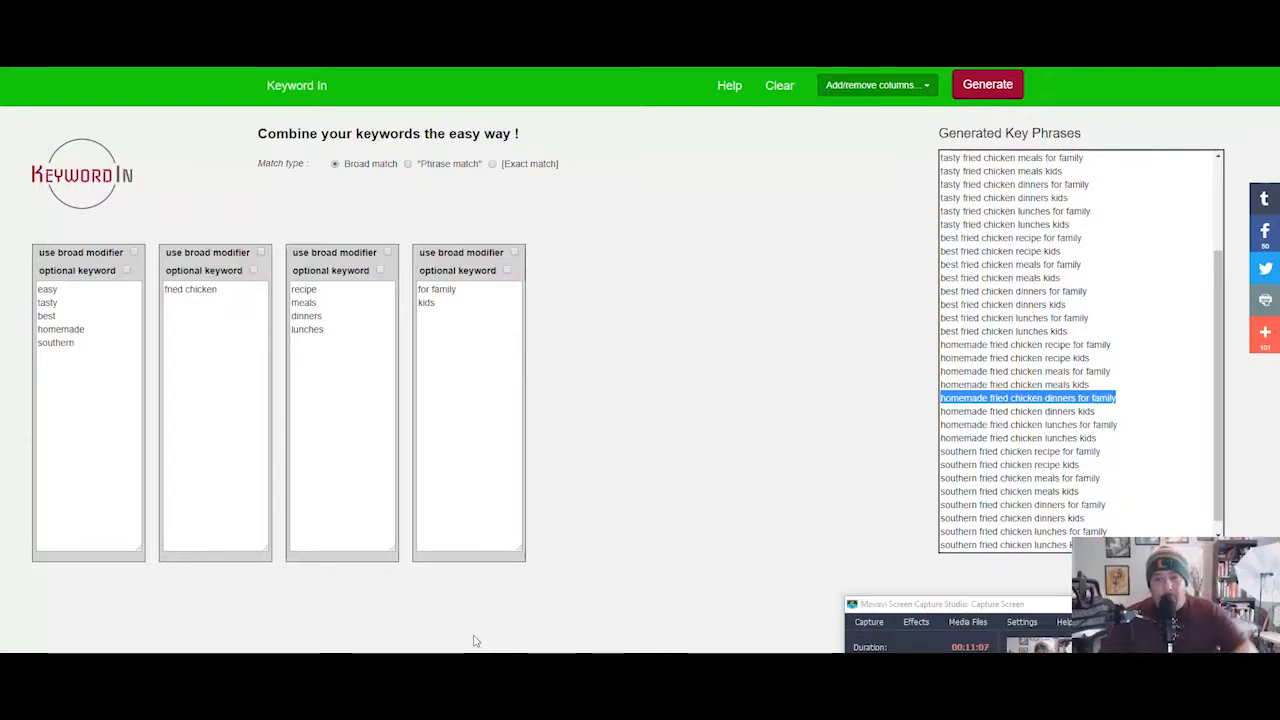
mouse_move(536, 630)
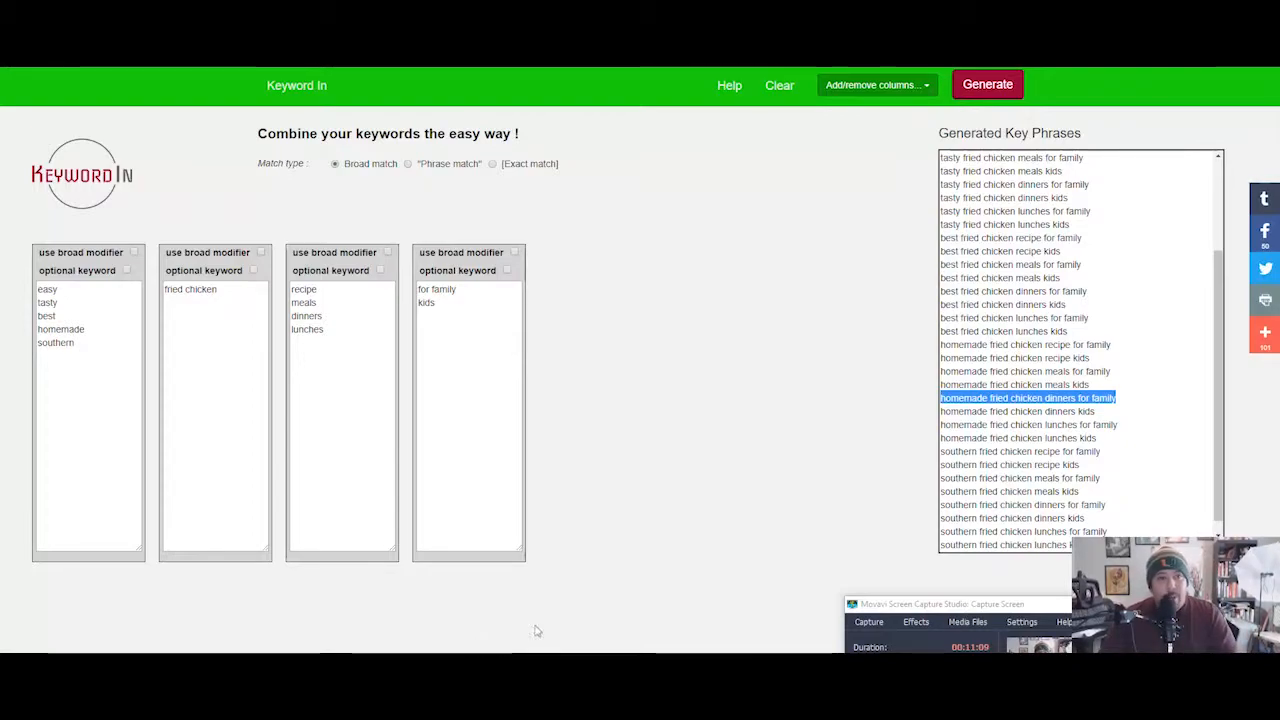